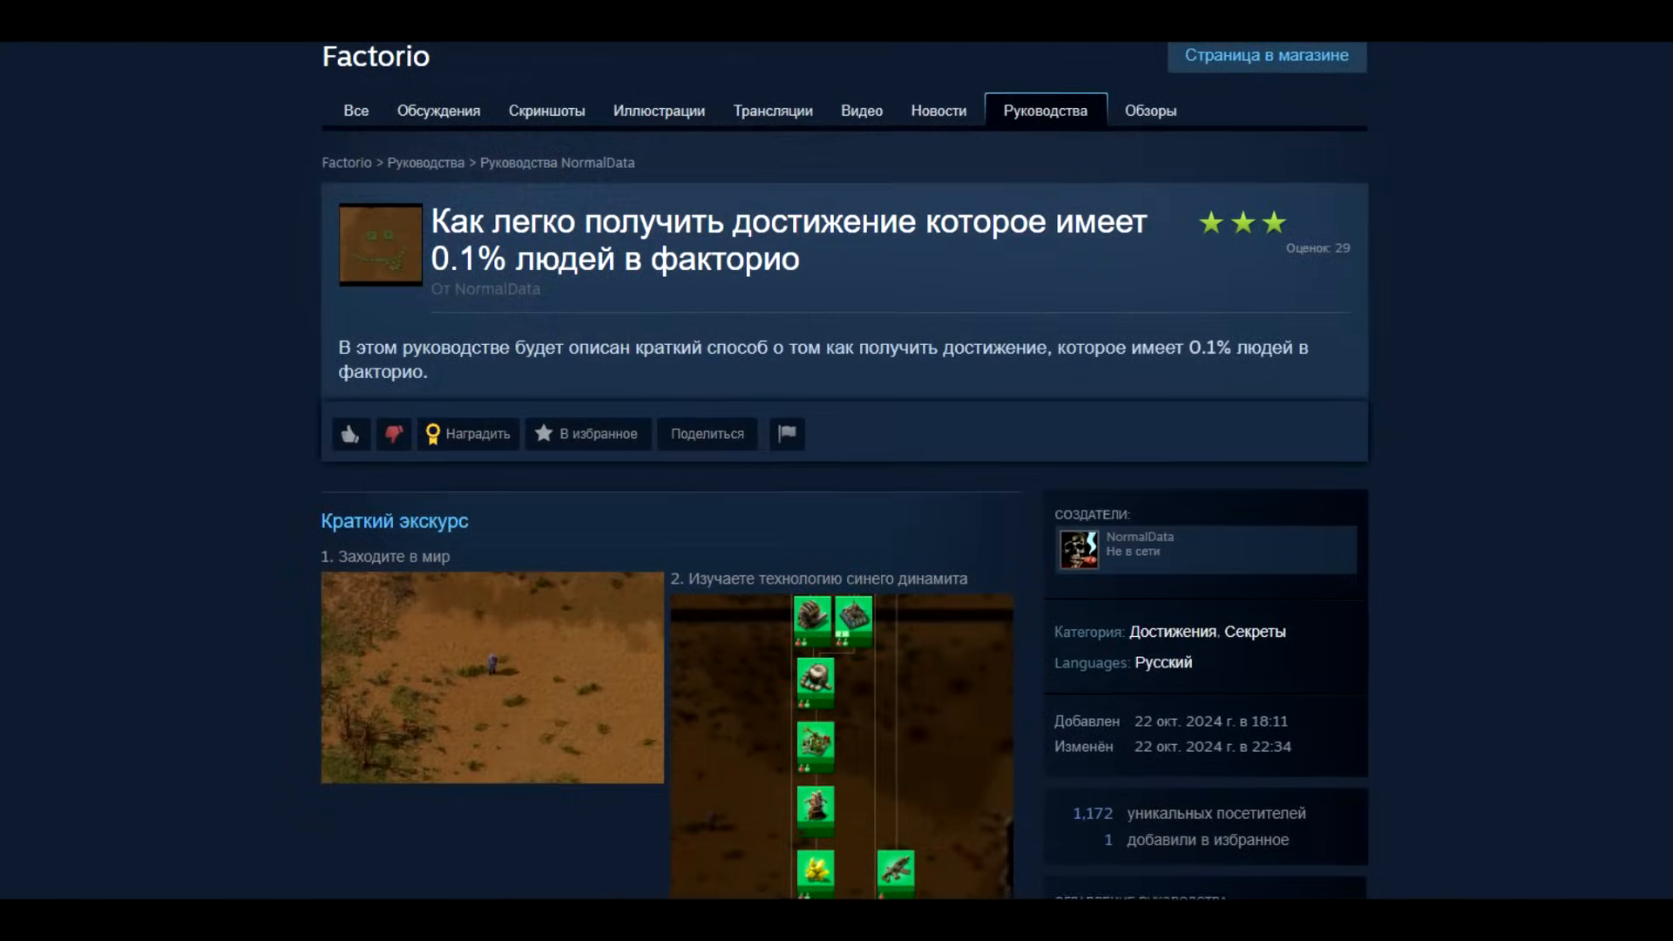
Scroll through several Factorio community guides, ending on the numbered pixel-art map designs guide.
scroll("down", 3)
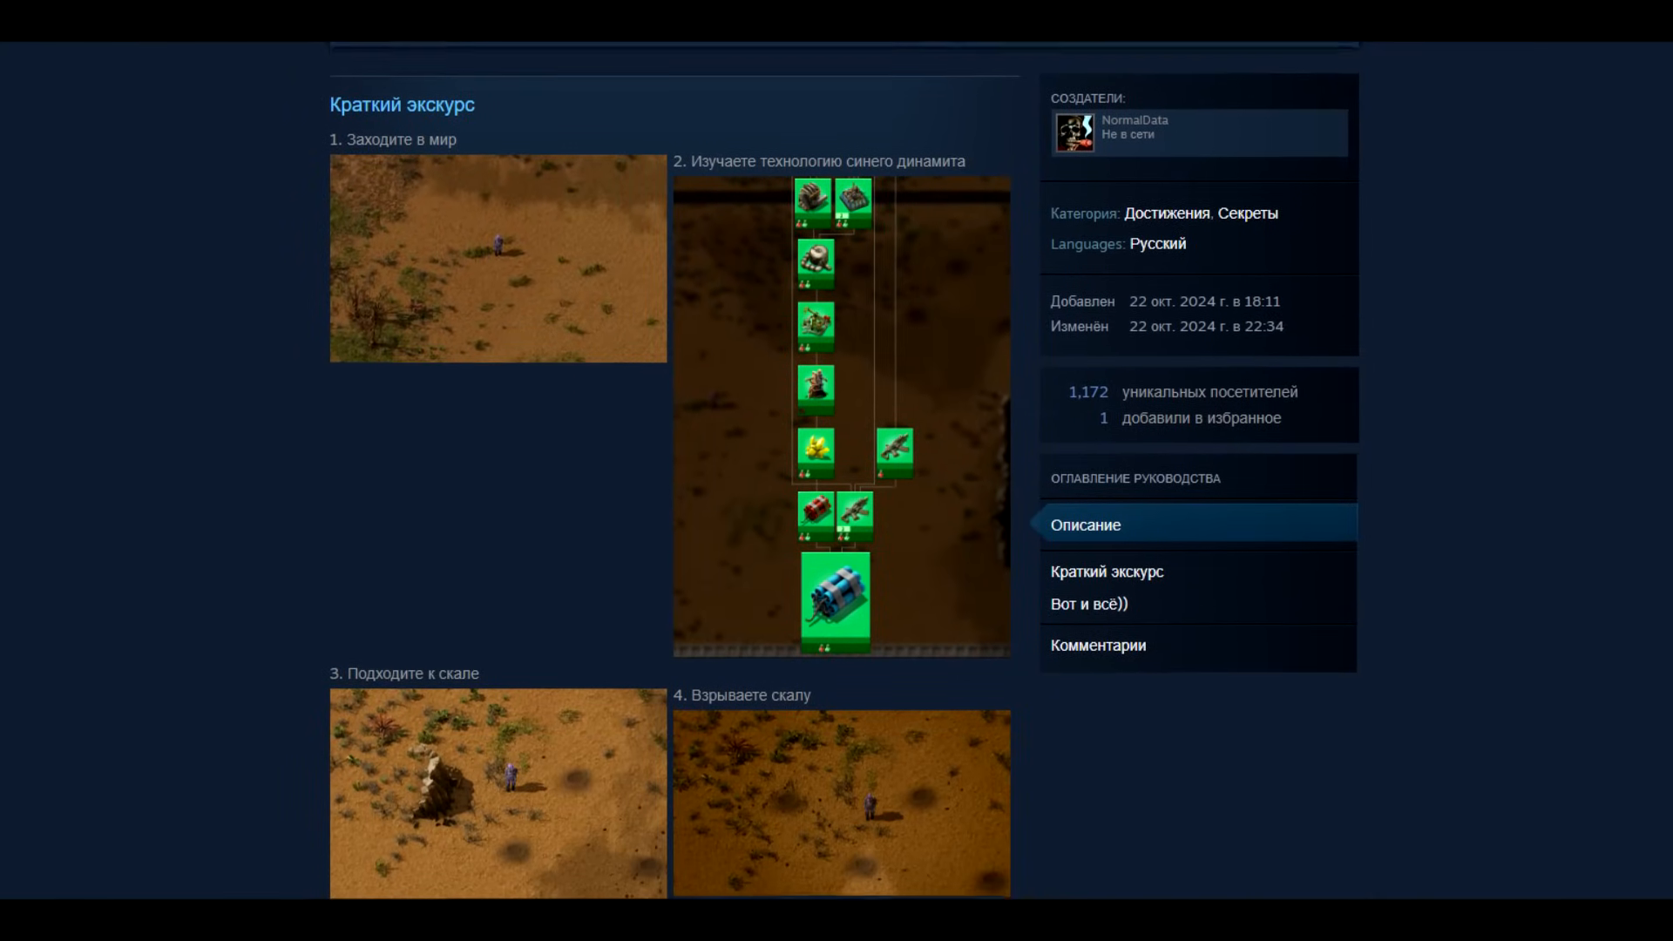
scroll("down", 3)
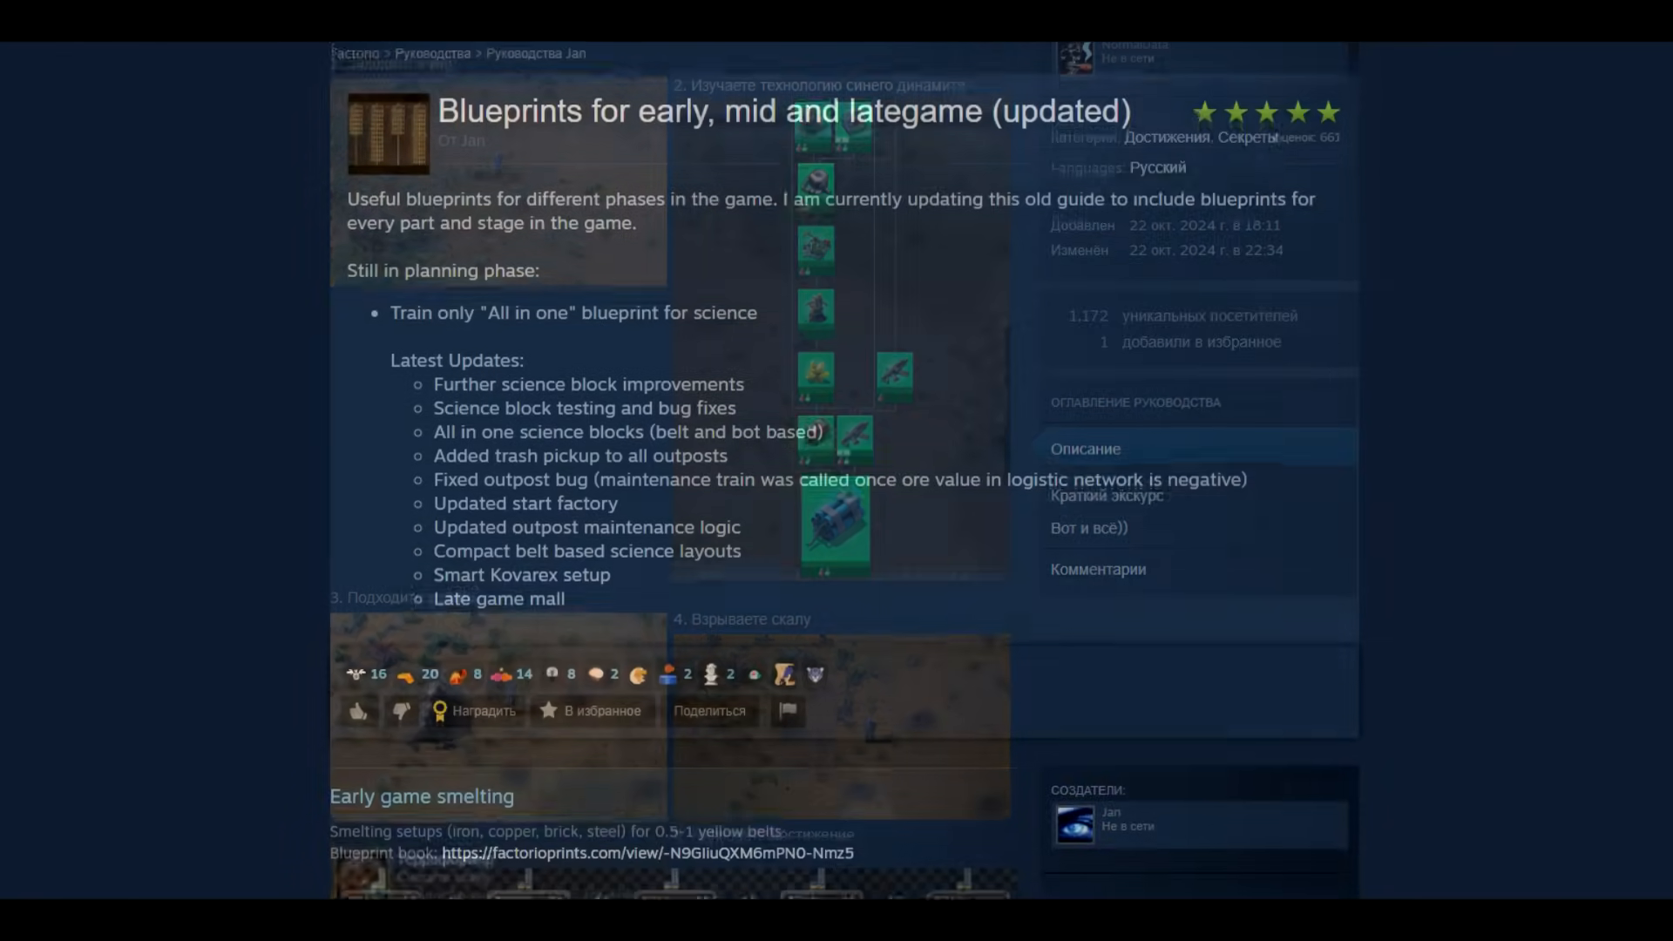
scroll("down", 3)
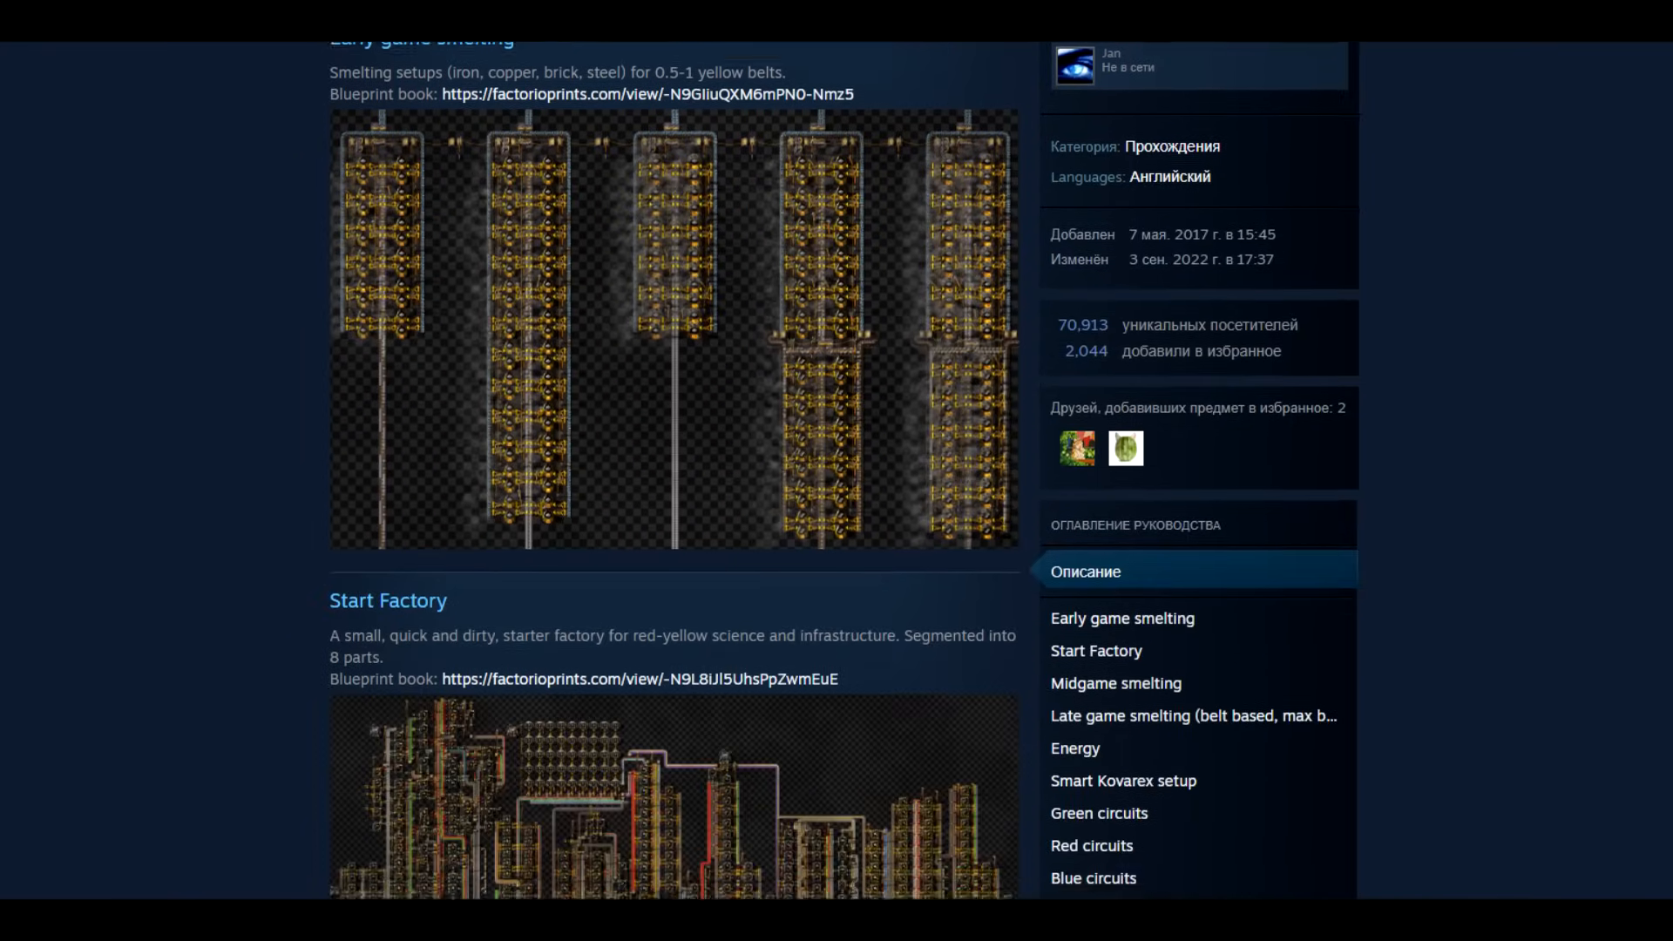
scroll("down", 3)
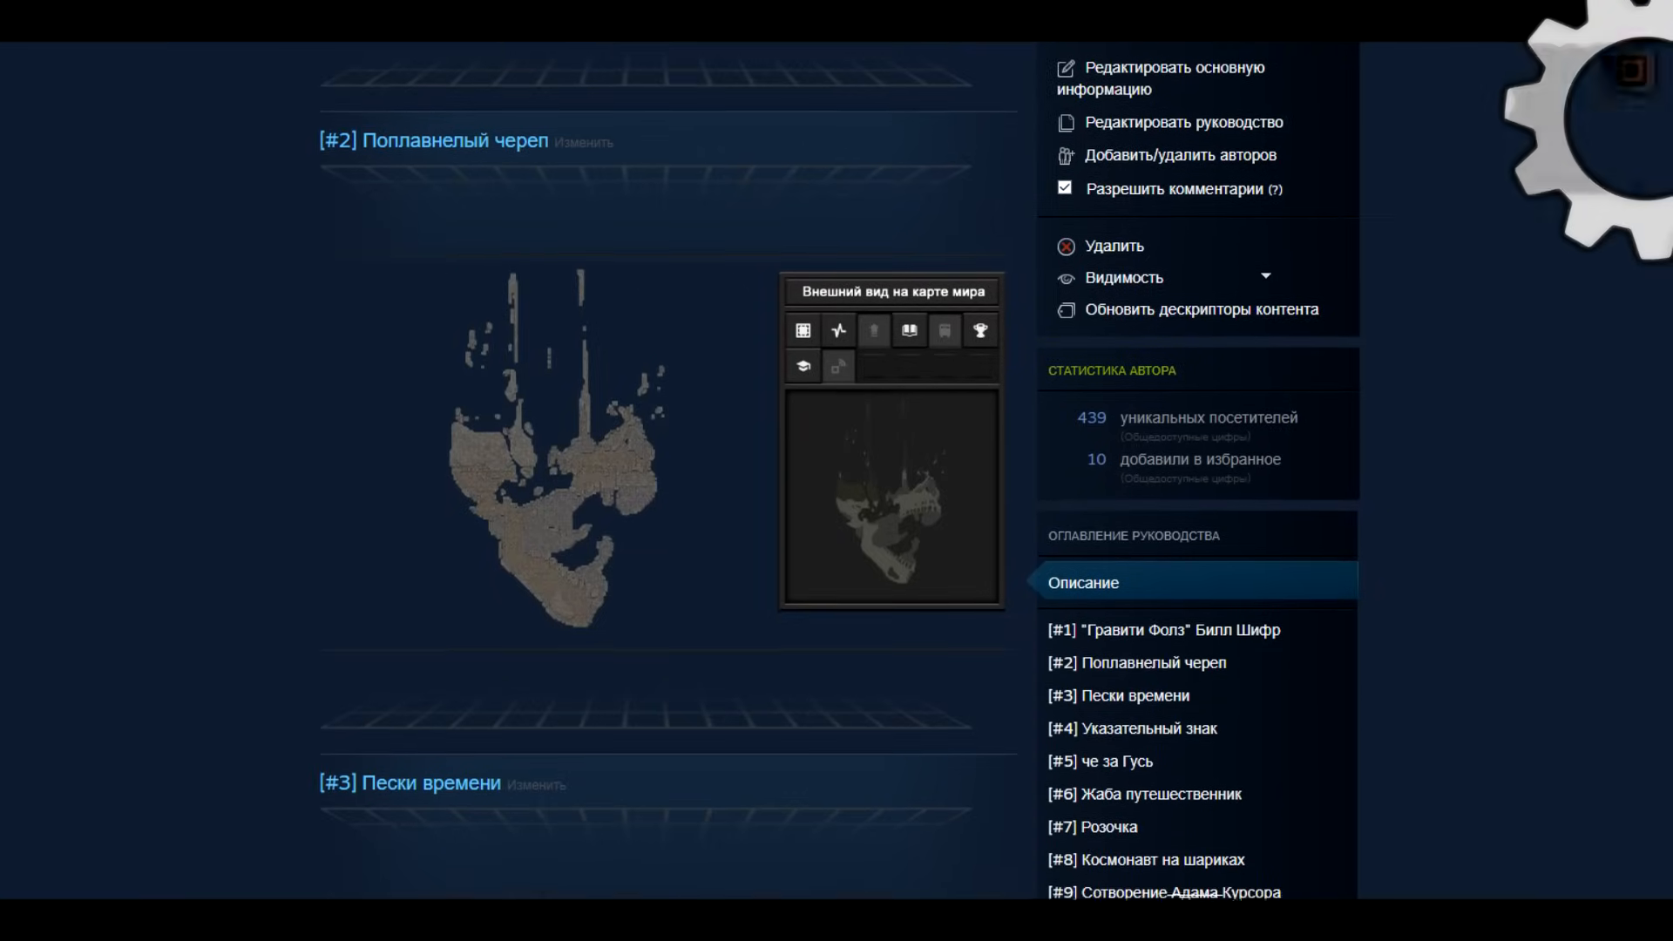
scroll("down", 3)
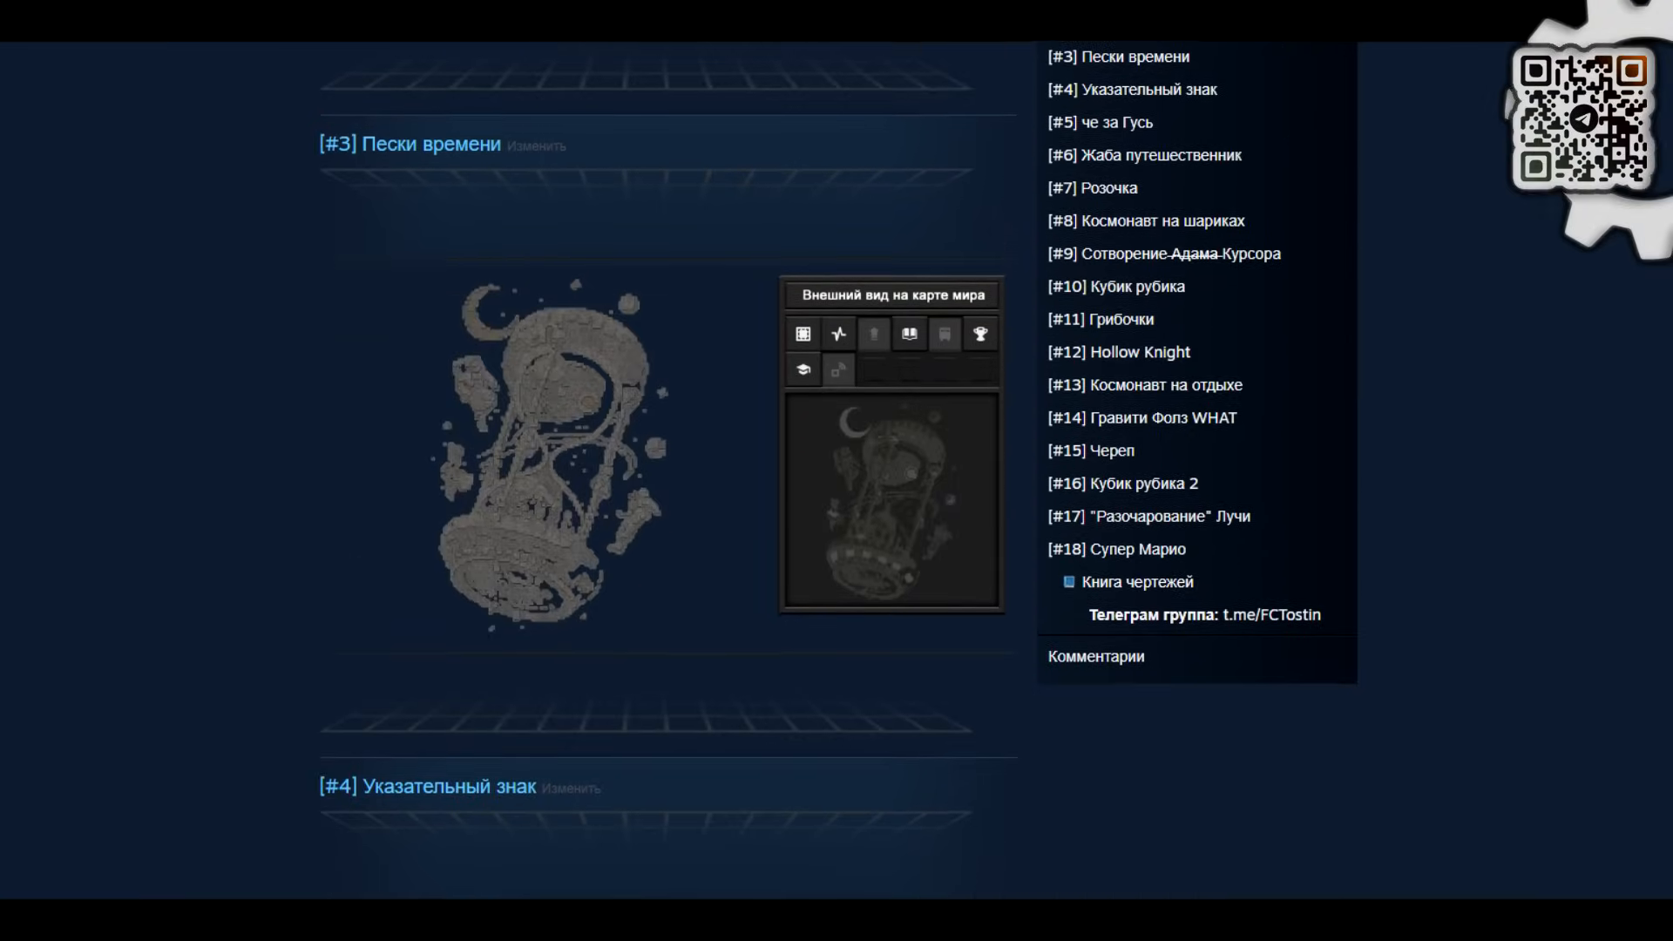
scroll("down", 3)
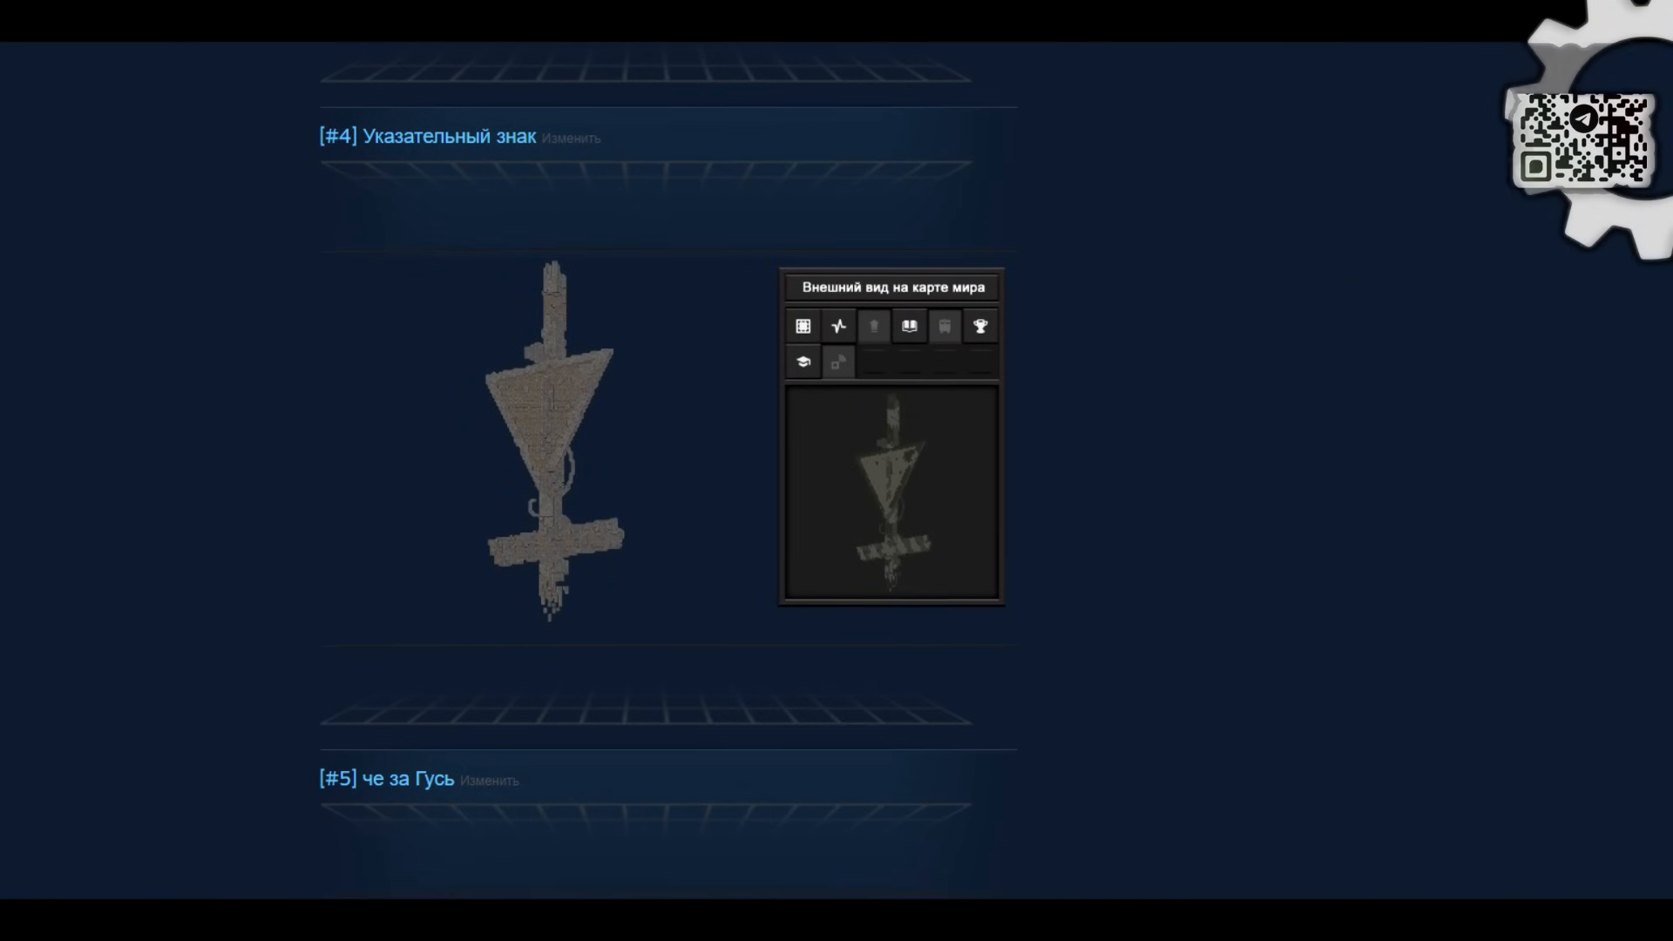
scroll("down", 3)
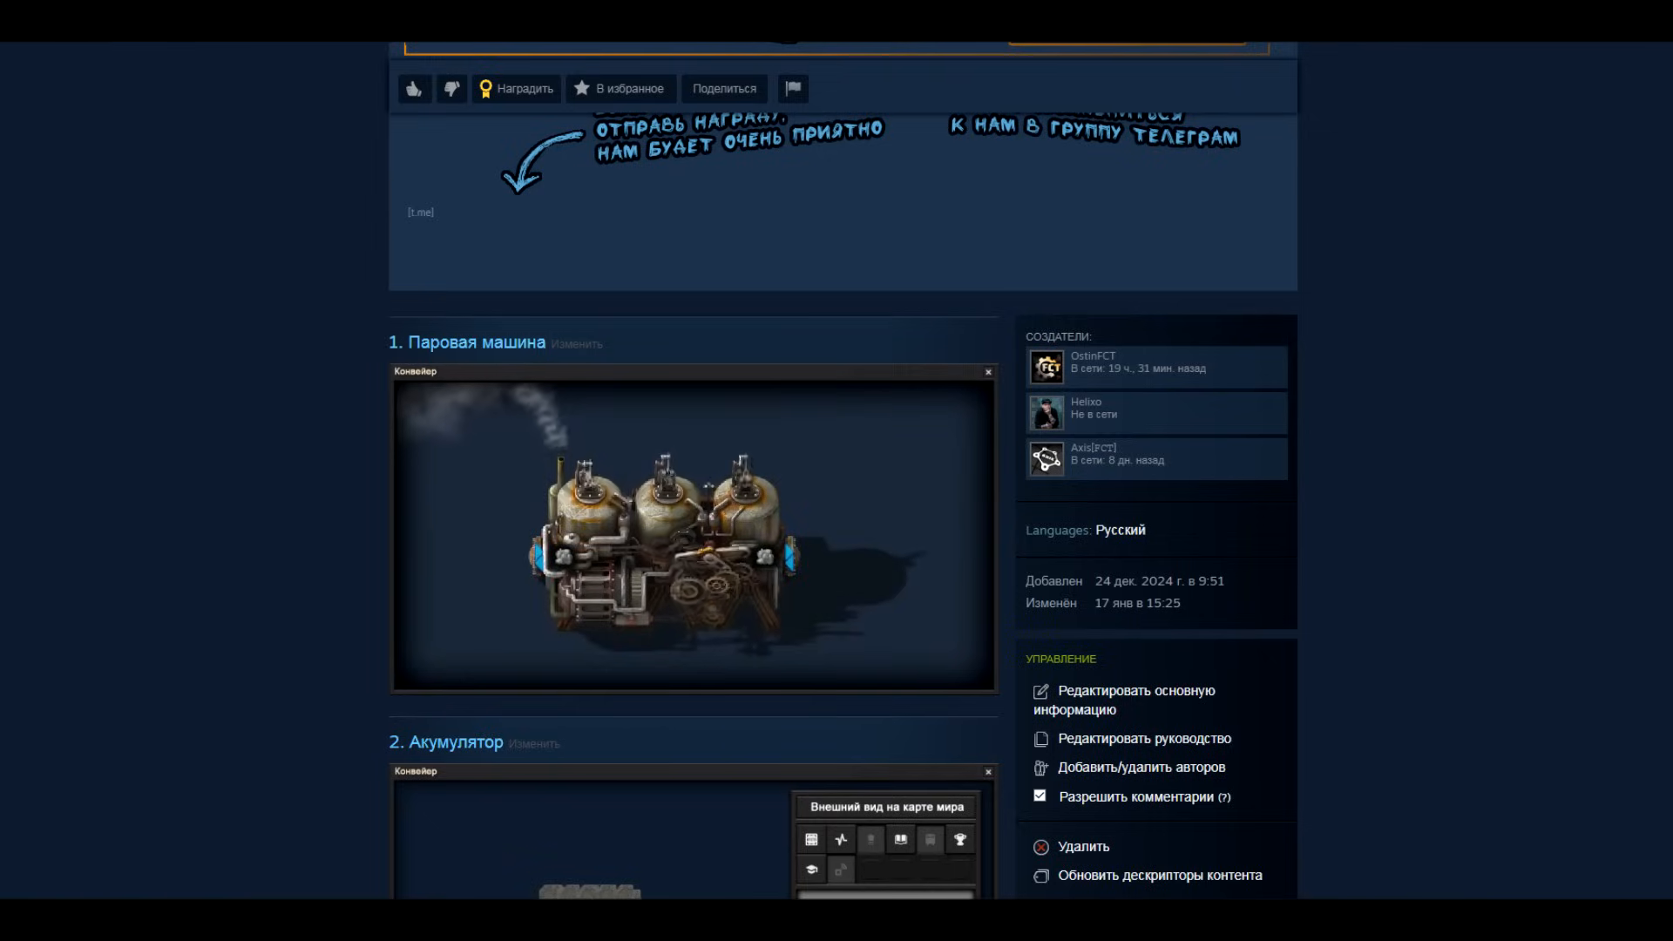
left_click(691, 536)
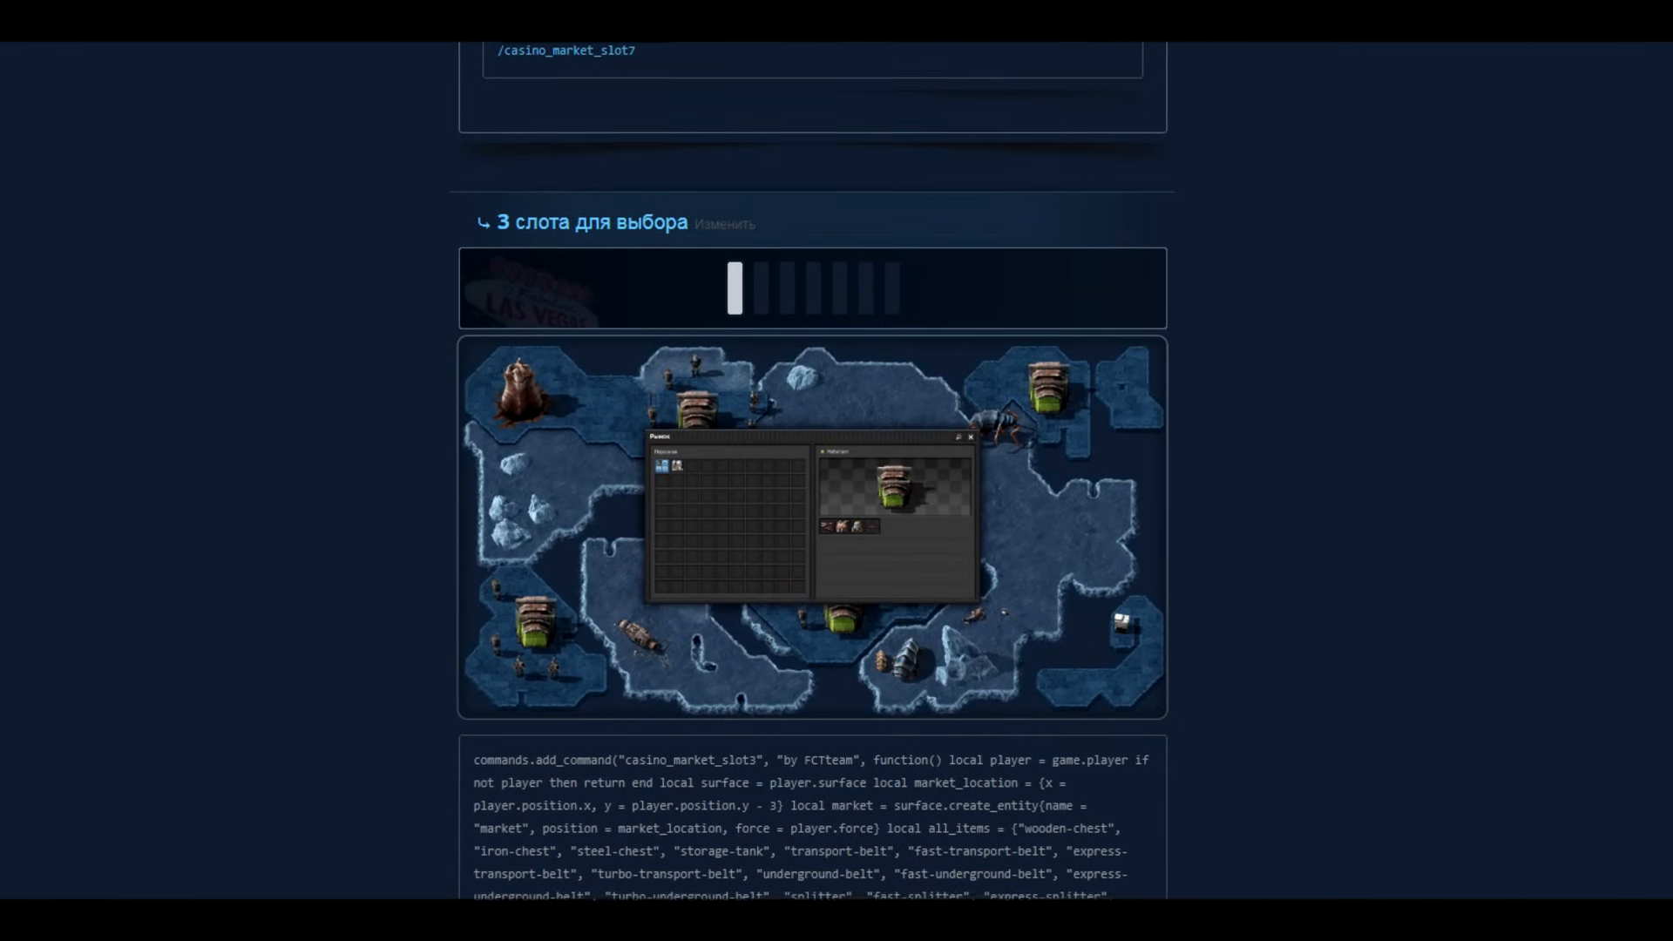
Scroll the guide up past 'Настройка cache-sprite-atlas' to 'Шаг 1: Поиск файла' and 'Шаг 2'.
scroll("up", 3)
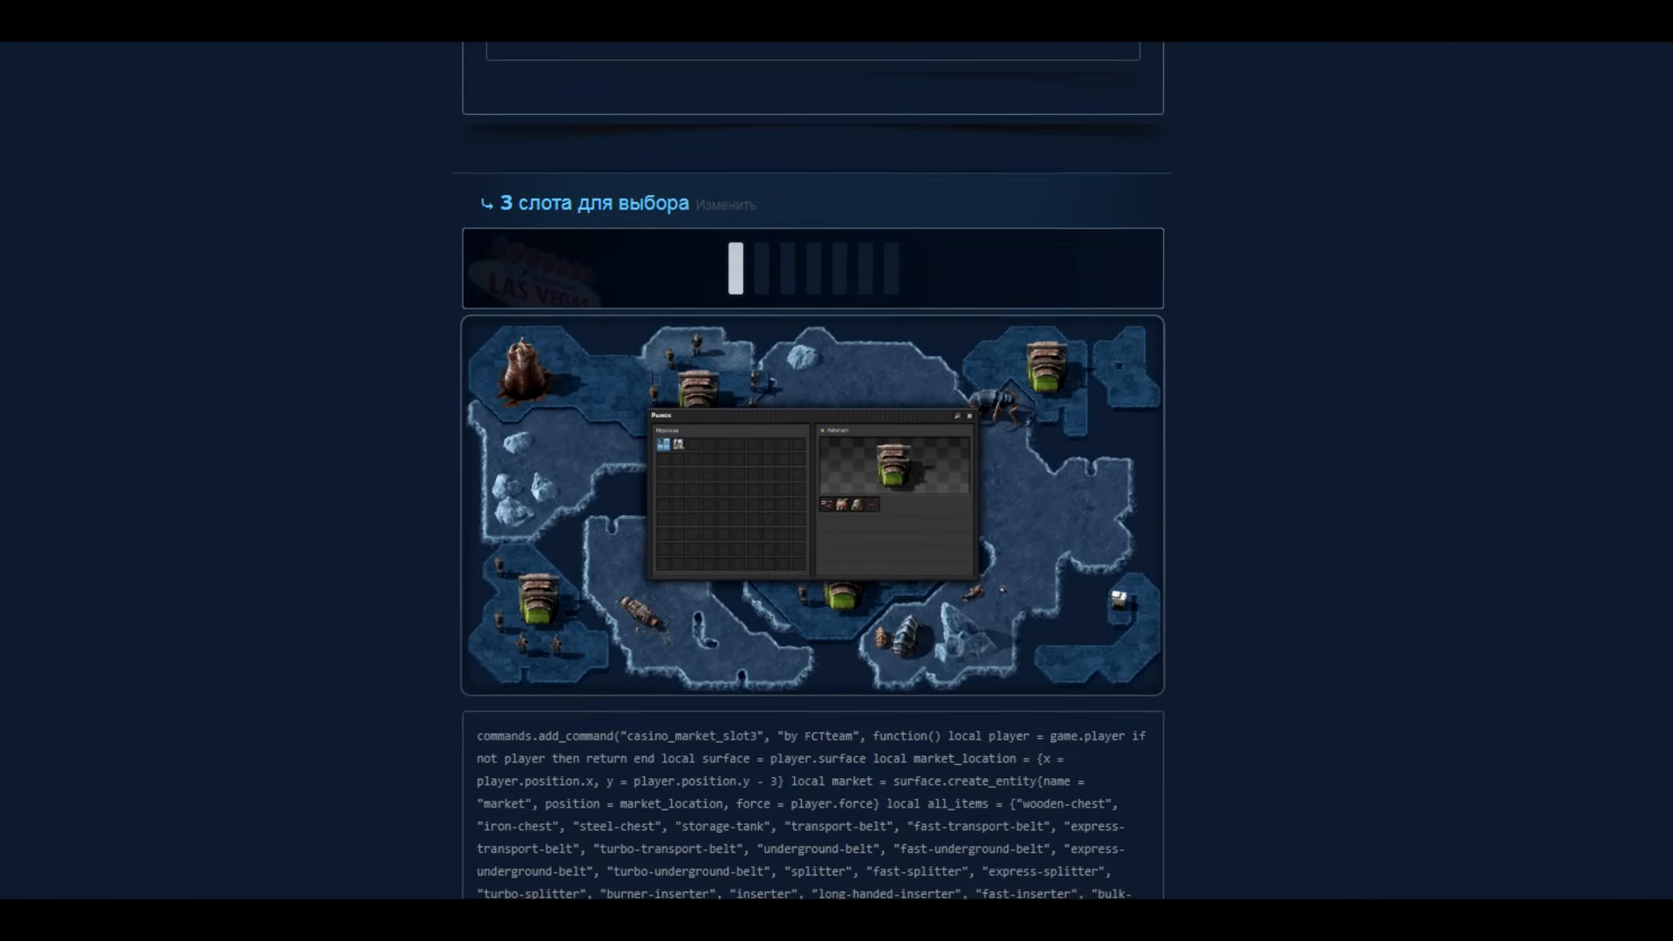
scroll("down", 3)
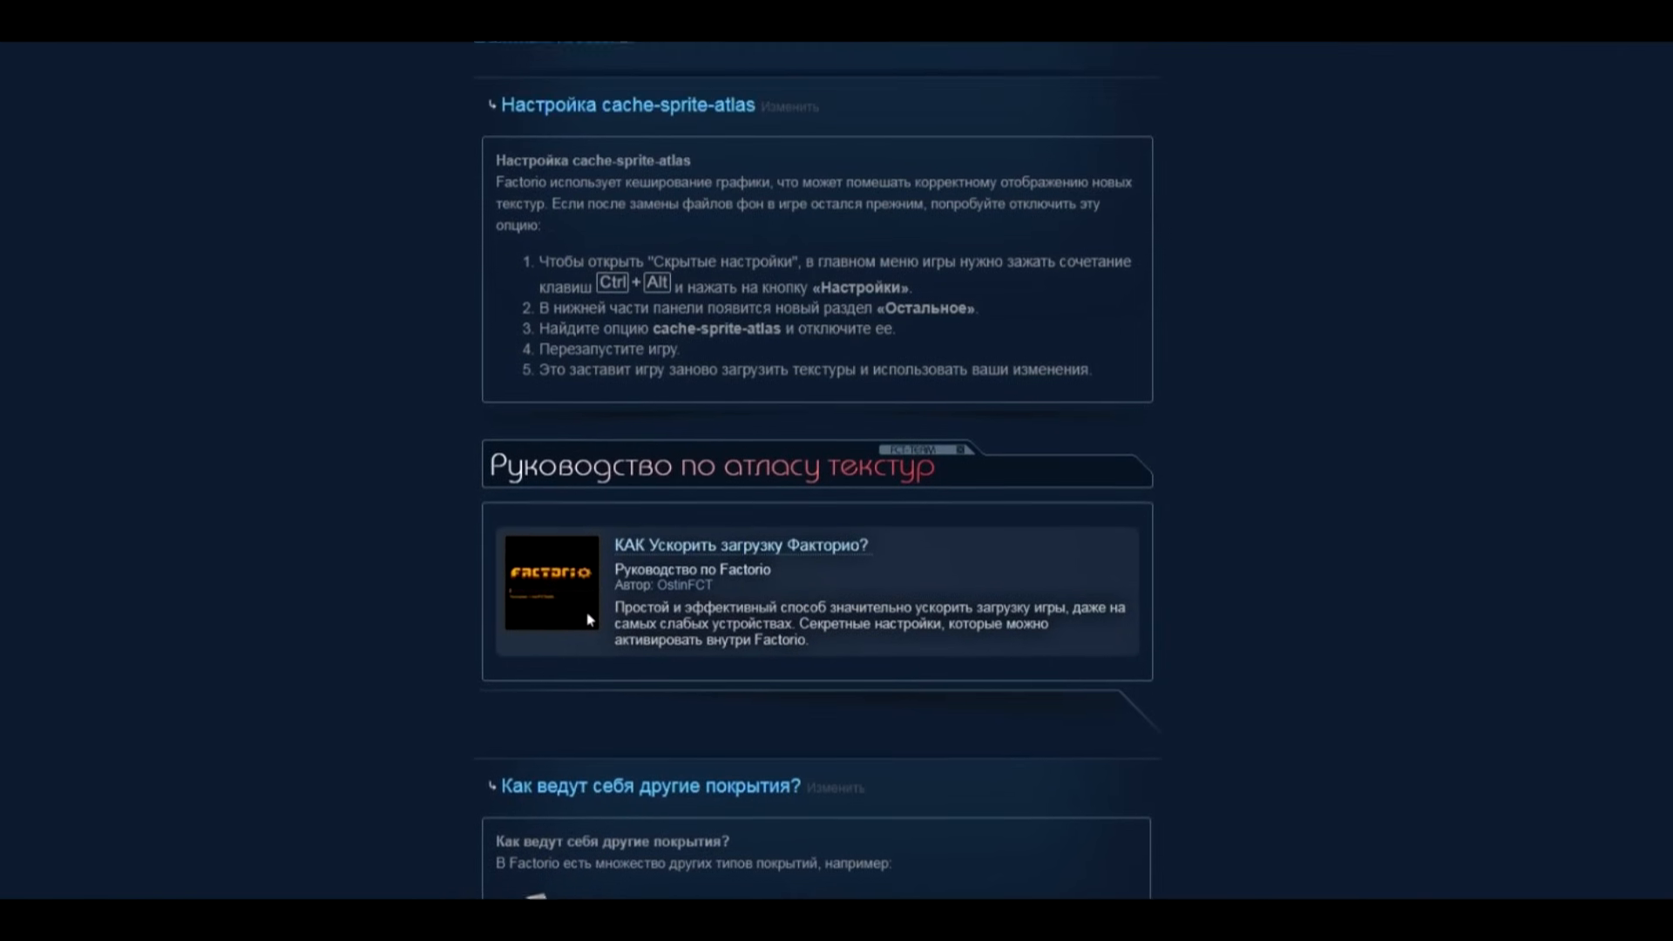
scroll("up", 3)
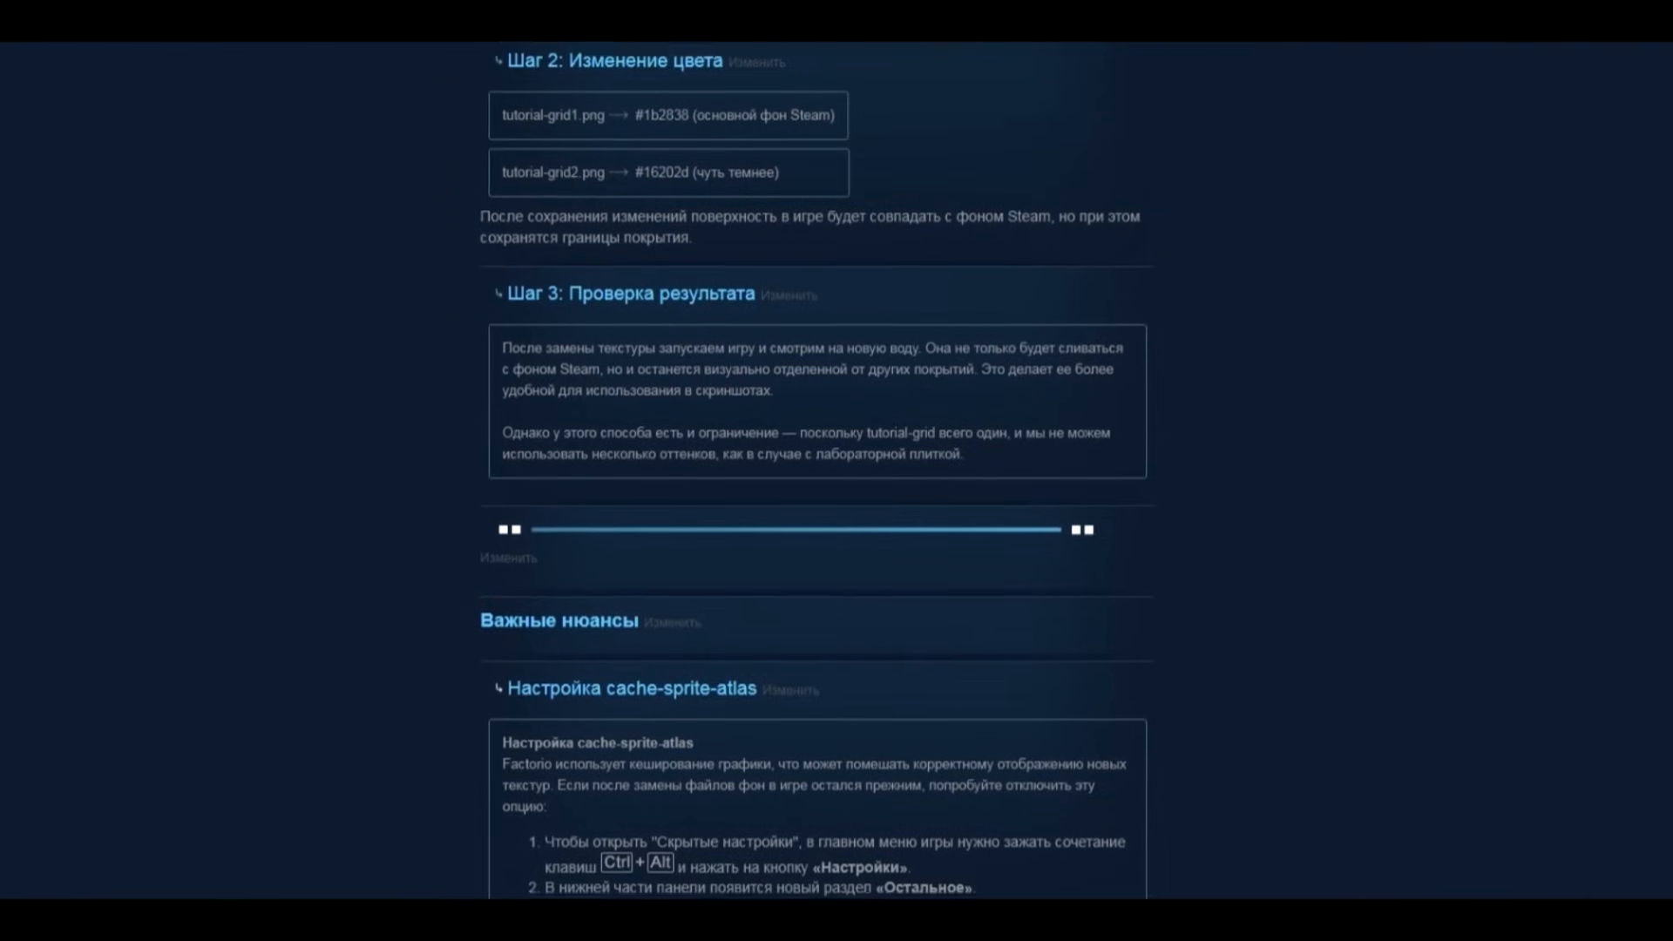
scroll("up", 3)
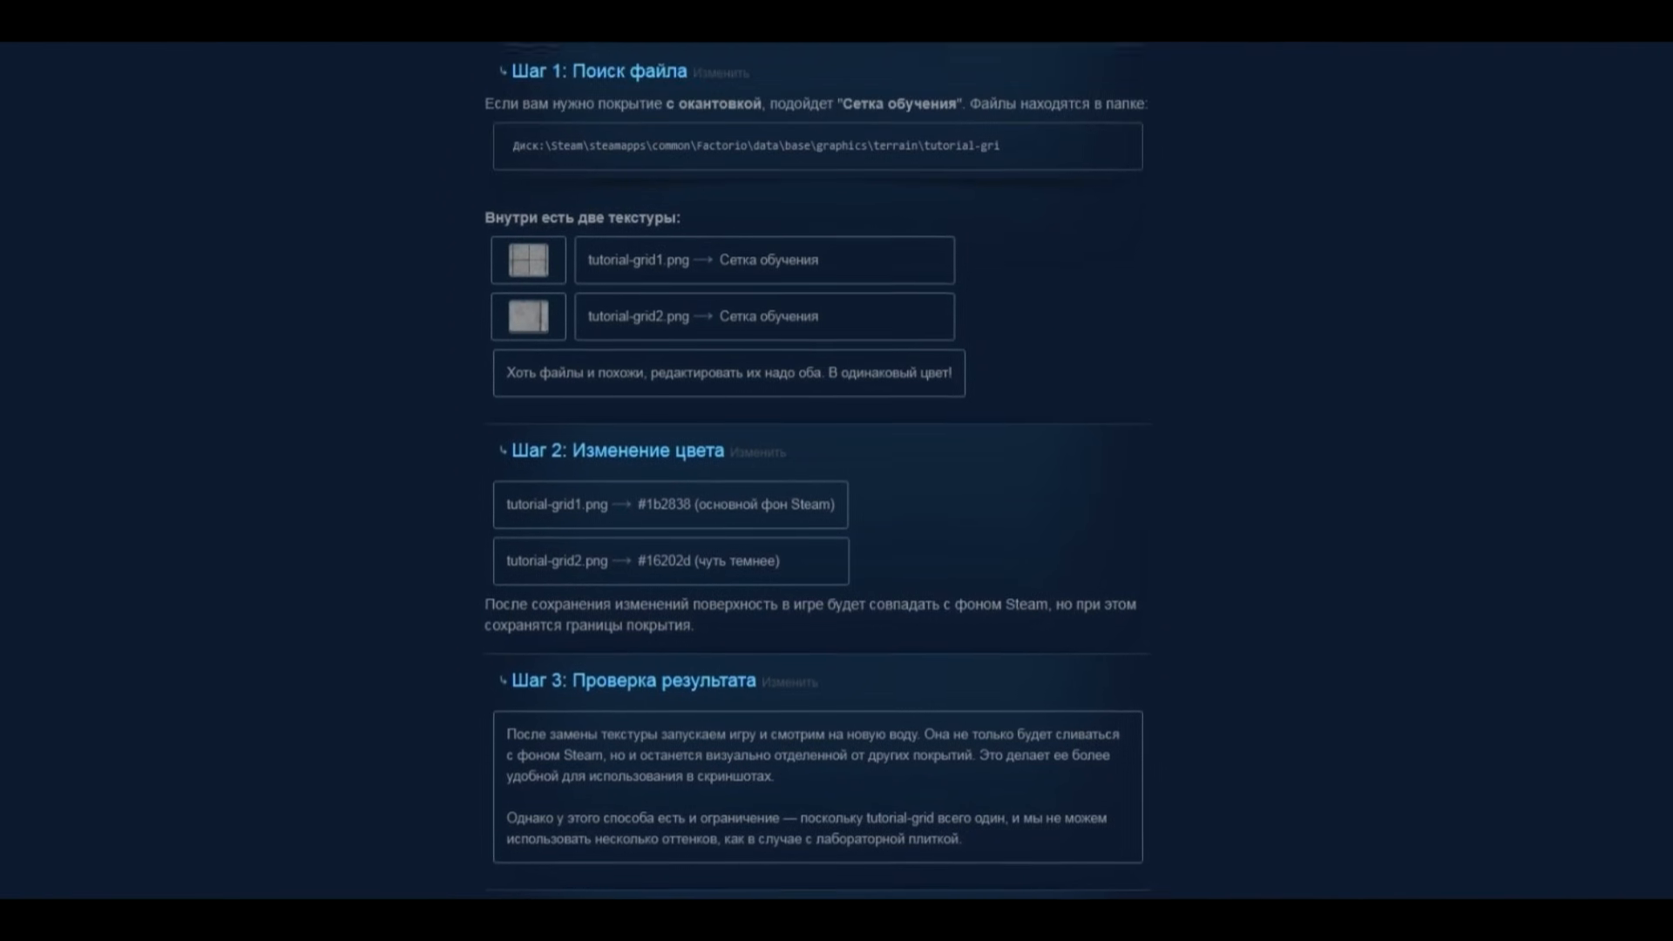
scroll("up", 3)
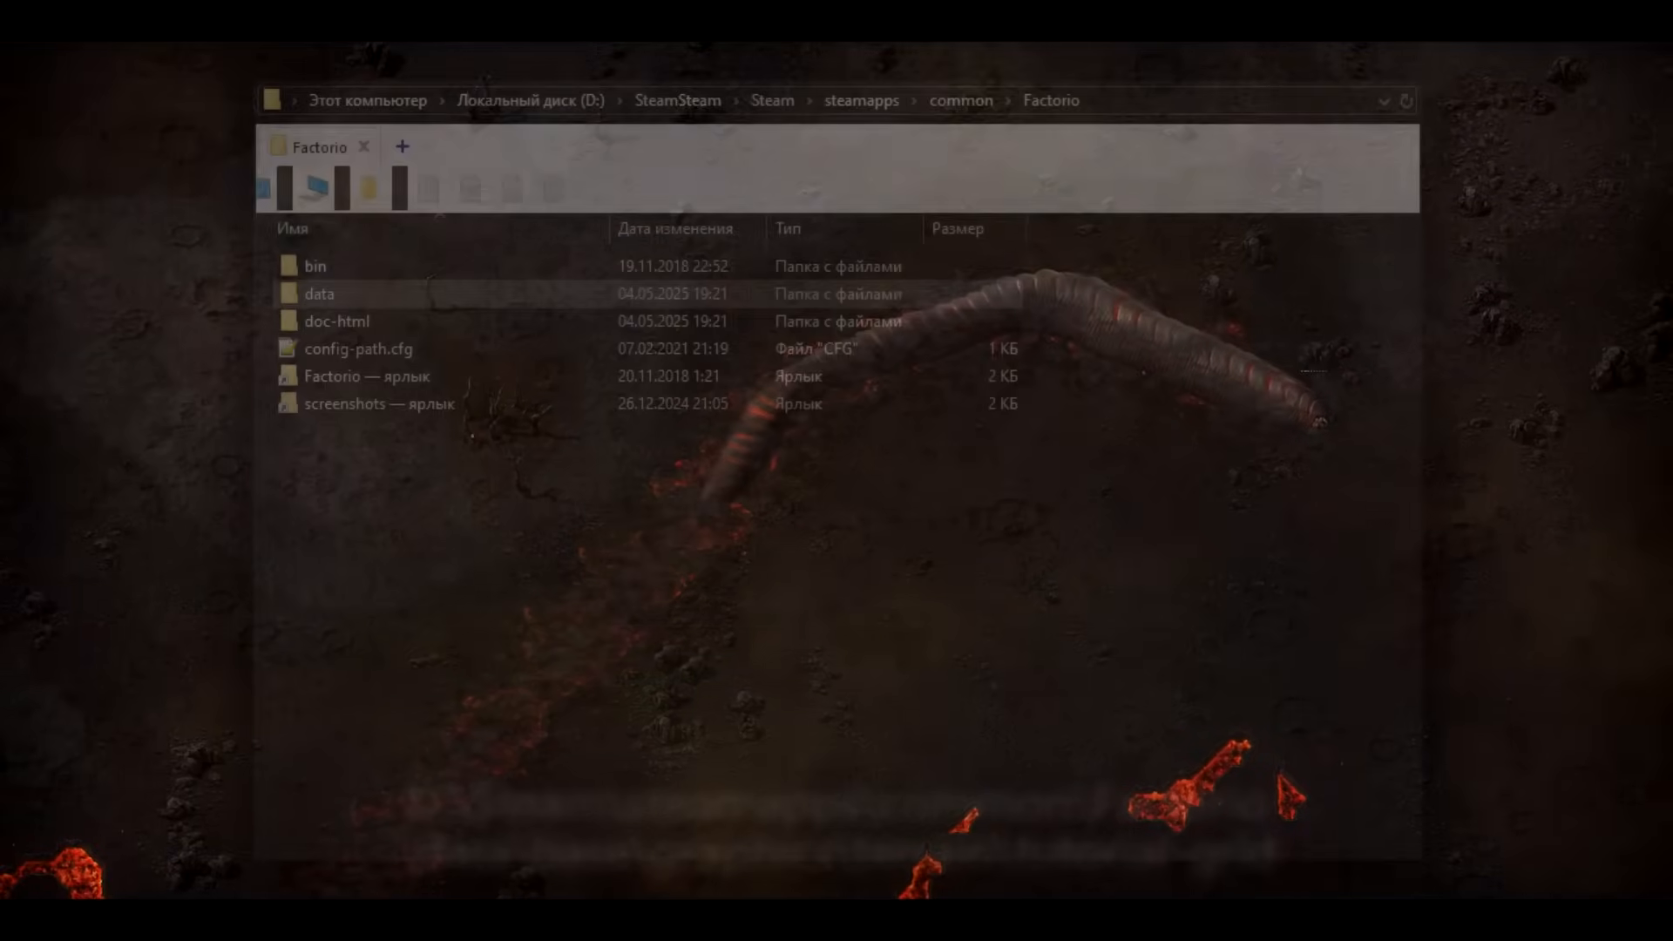
Open data, then navigate through base\graphics\terrain into the tutorial-grid folder.
left_click(317, 293)
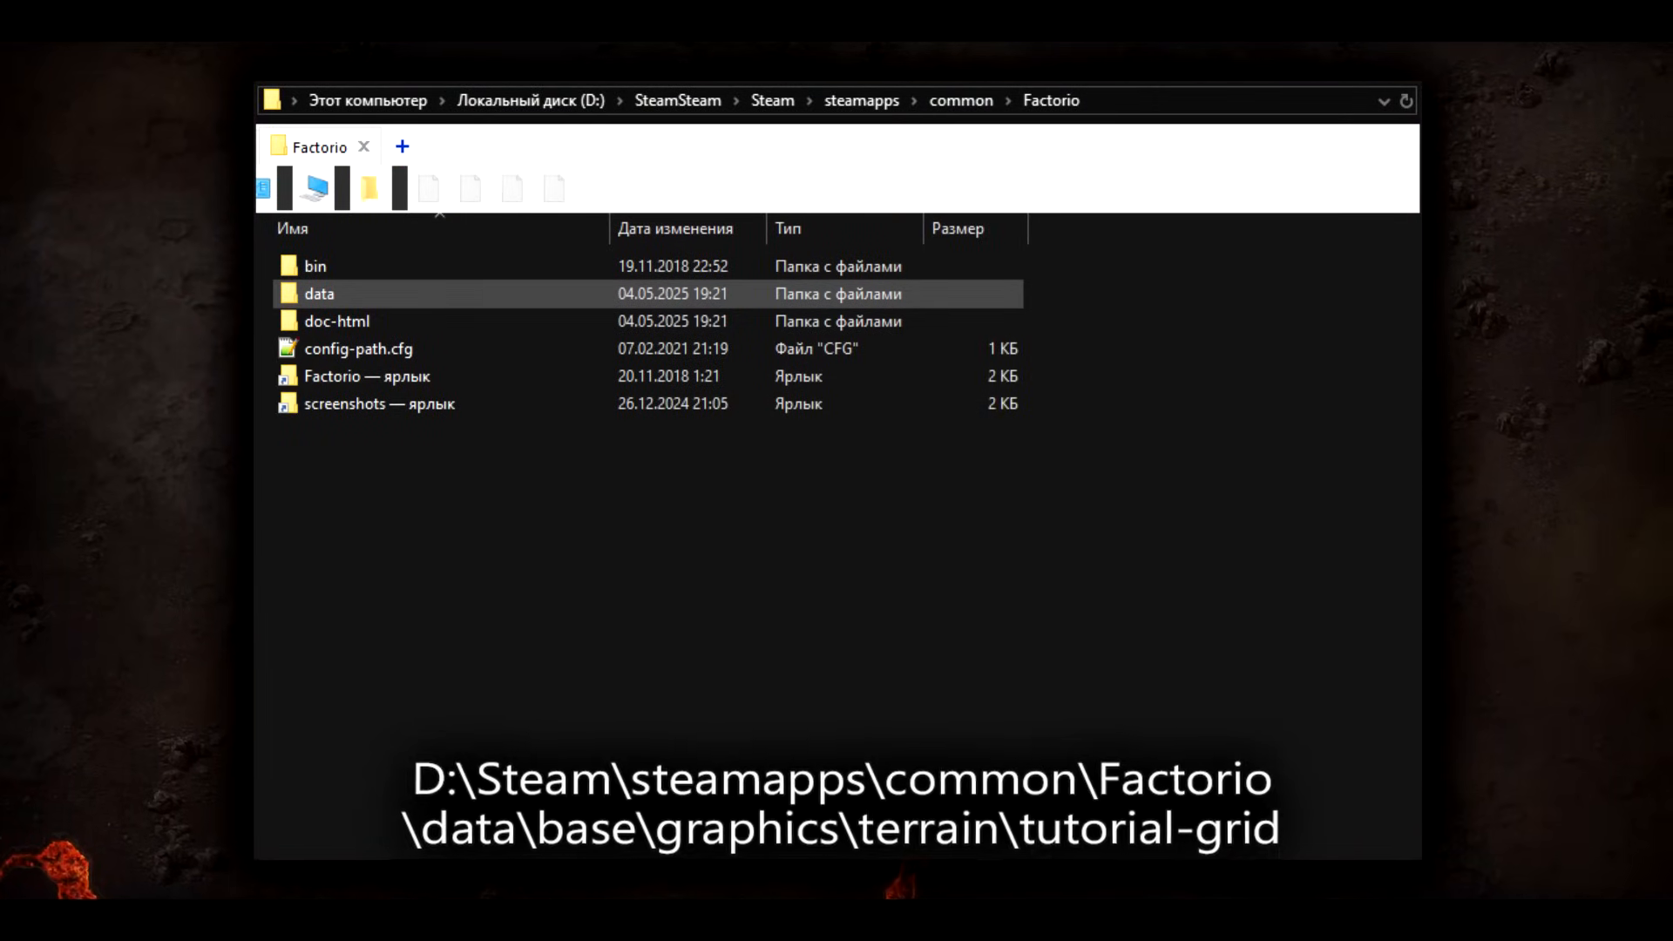
double_click(317, 294)
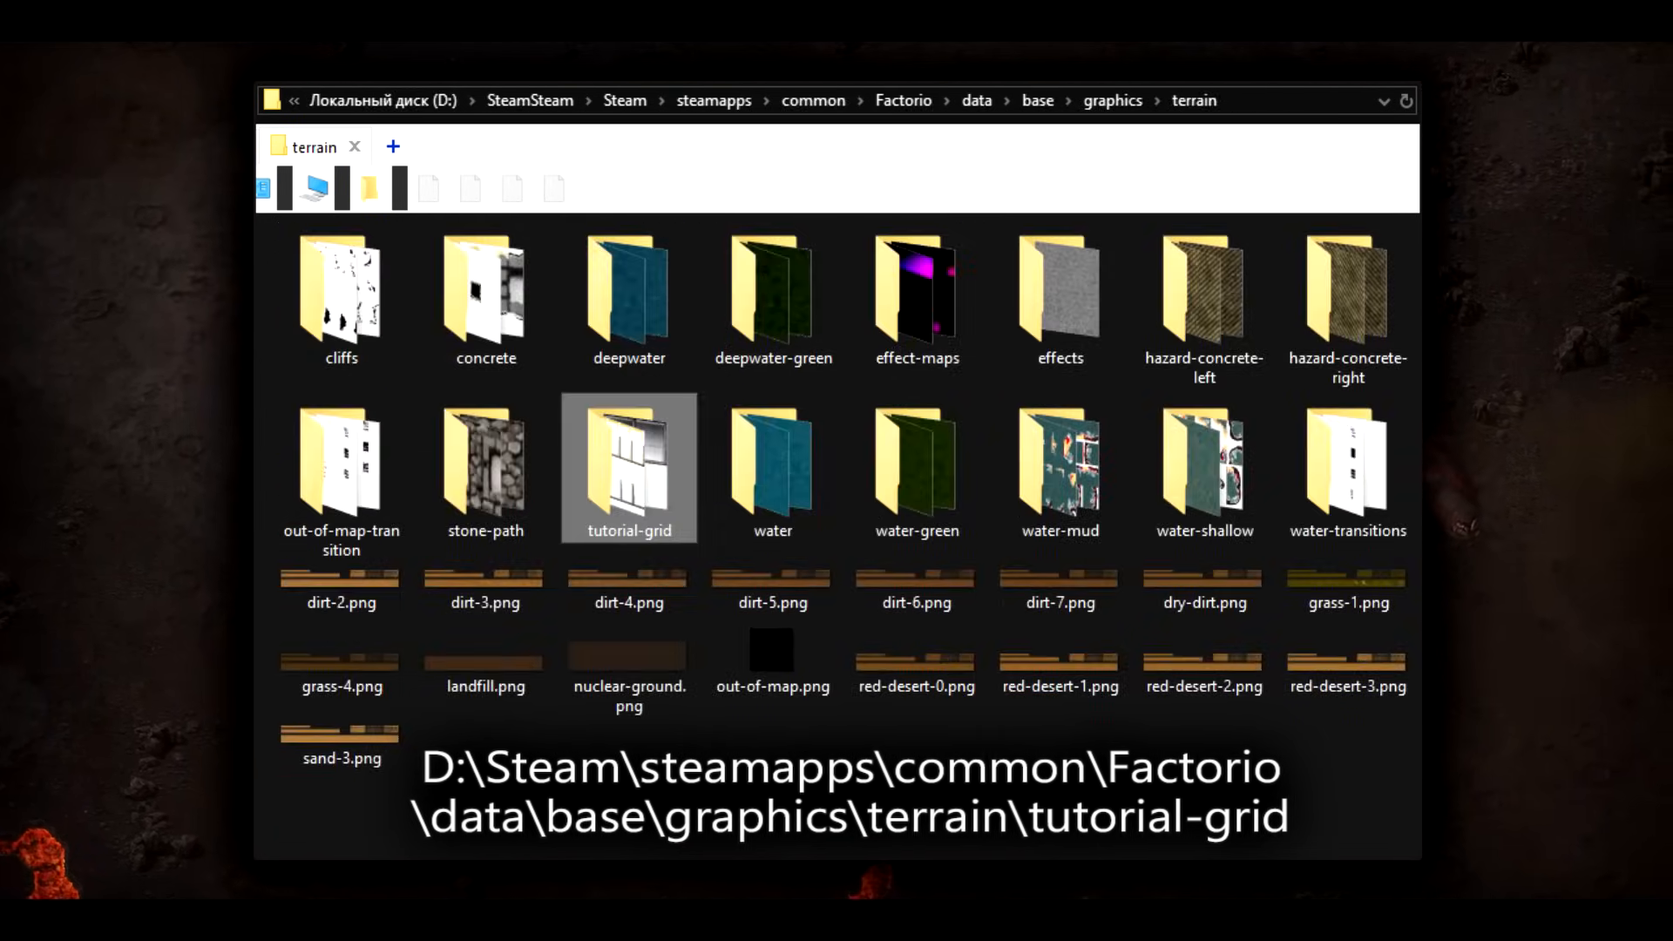
double_click(628, 467)
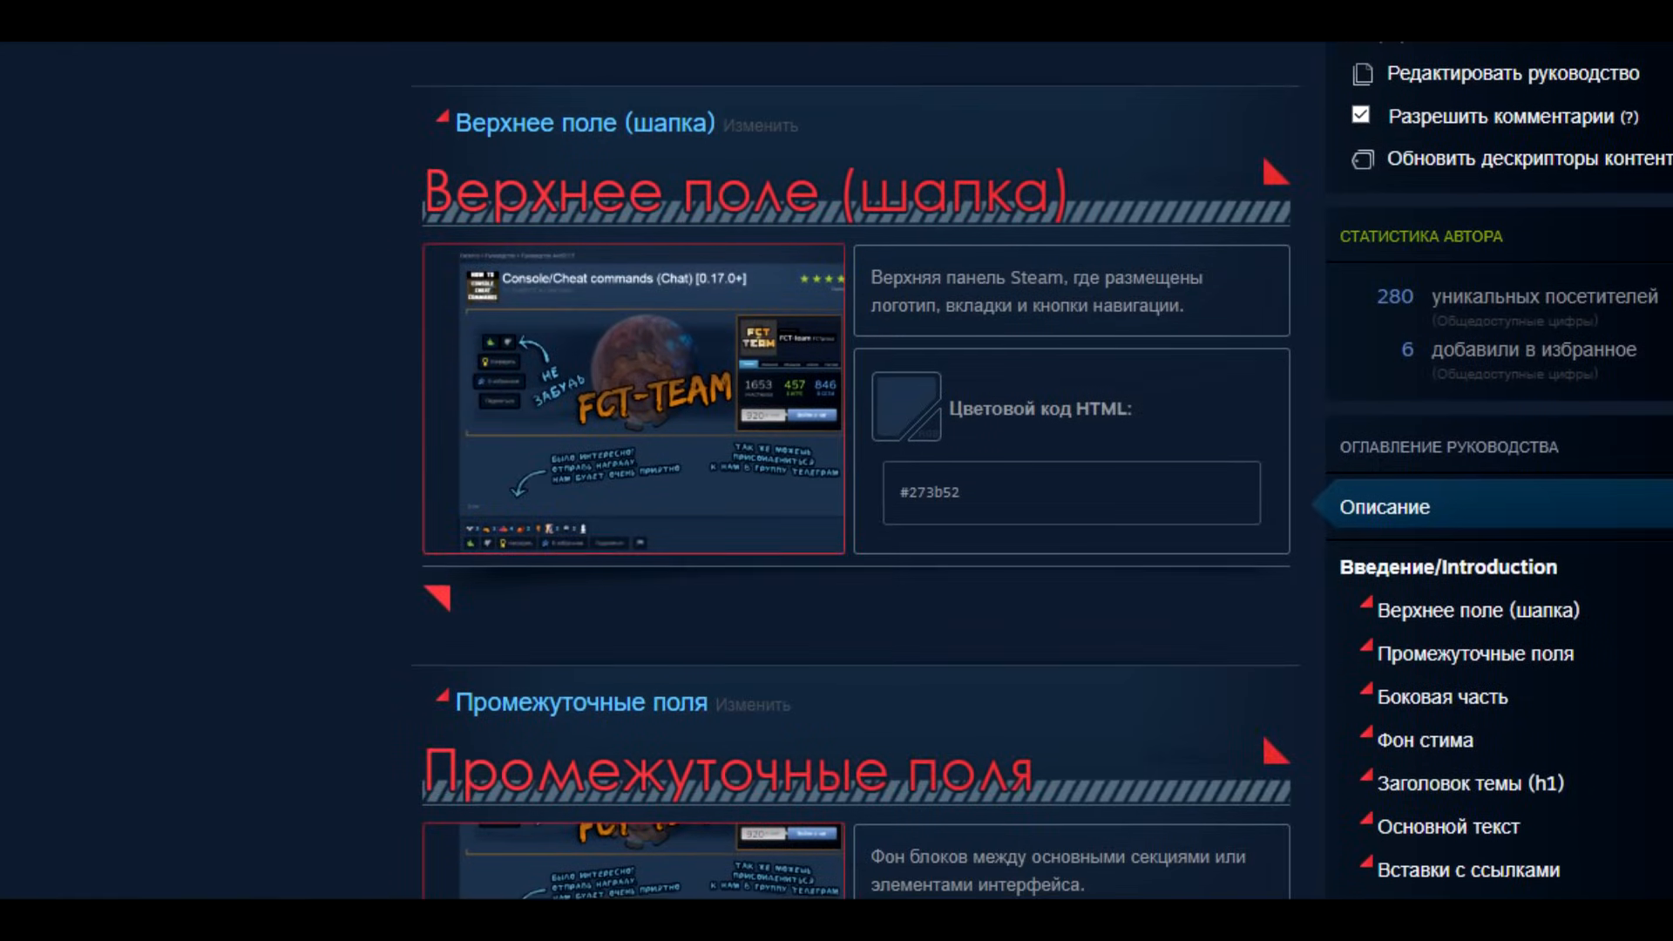
Scroll the colour-codes guide to the 'Фон стима' section showing #1b2838.
scroll("down", 3)
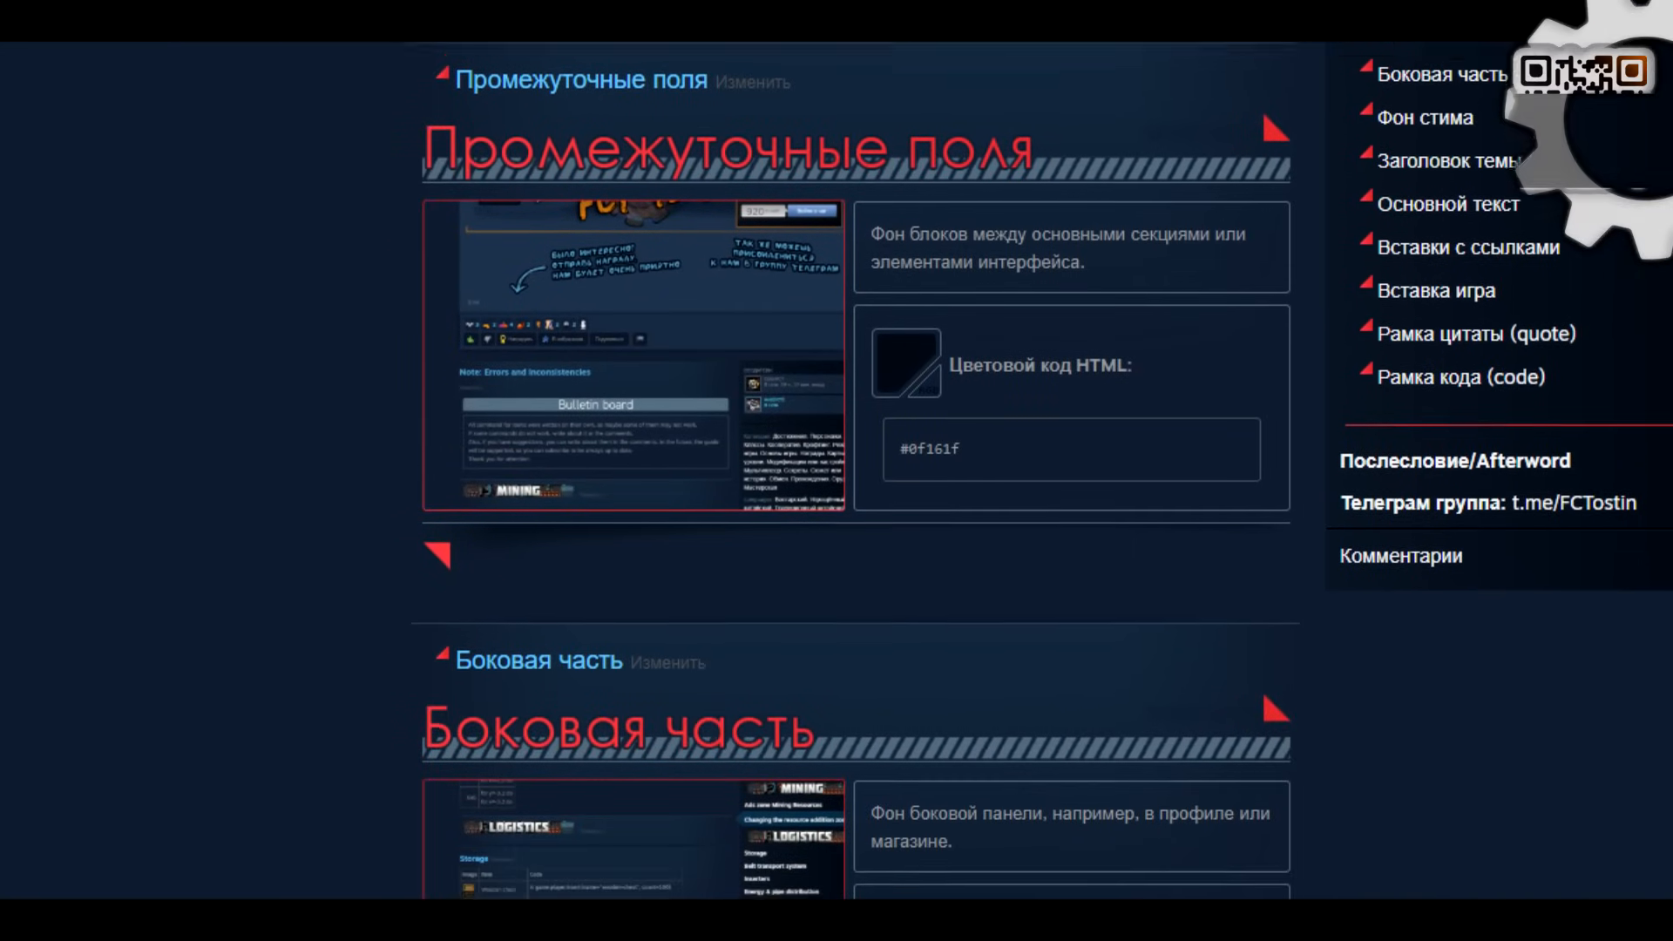
scroll("down", 3)
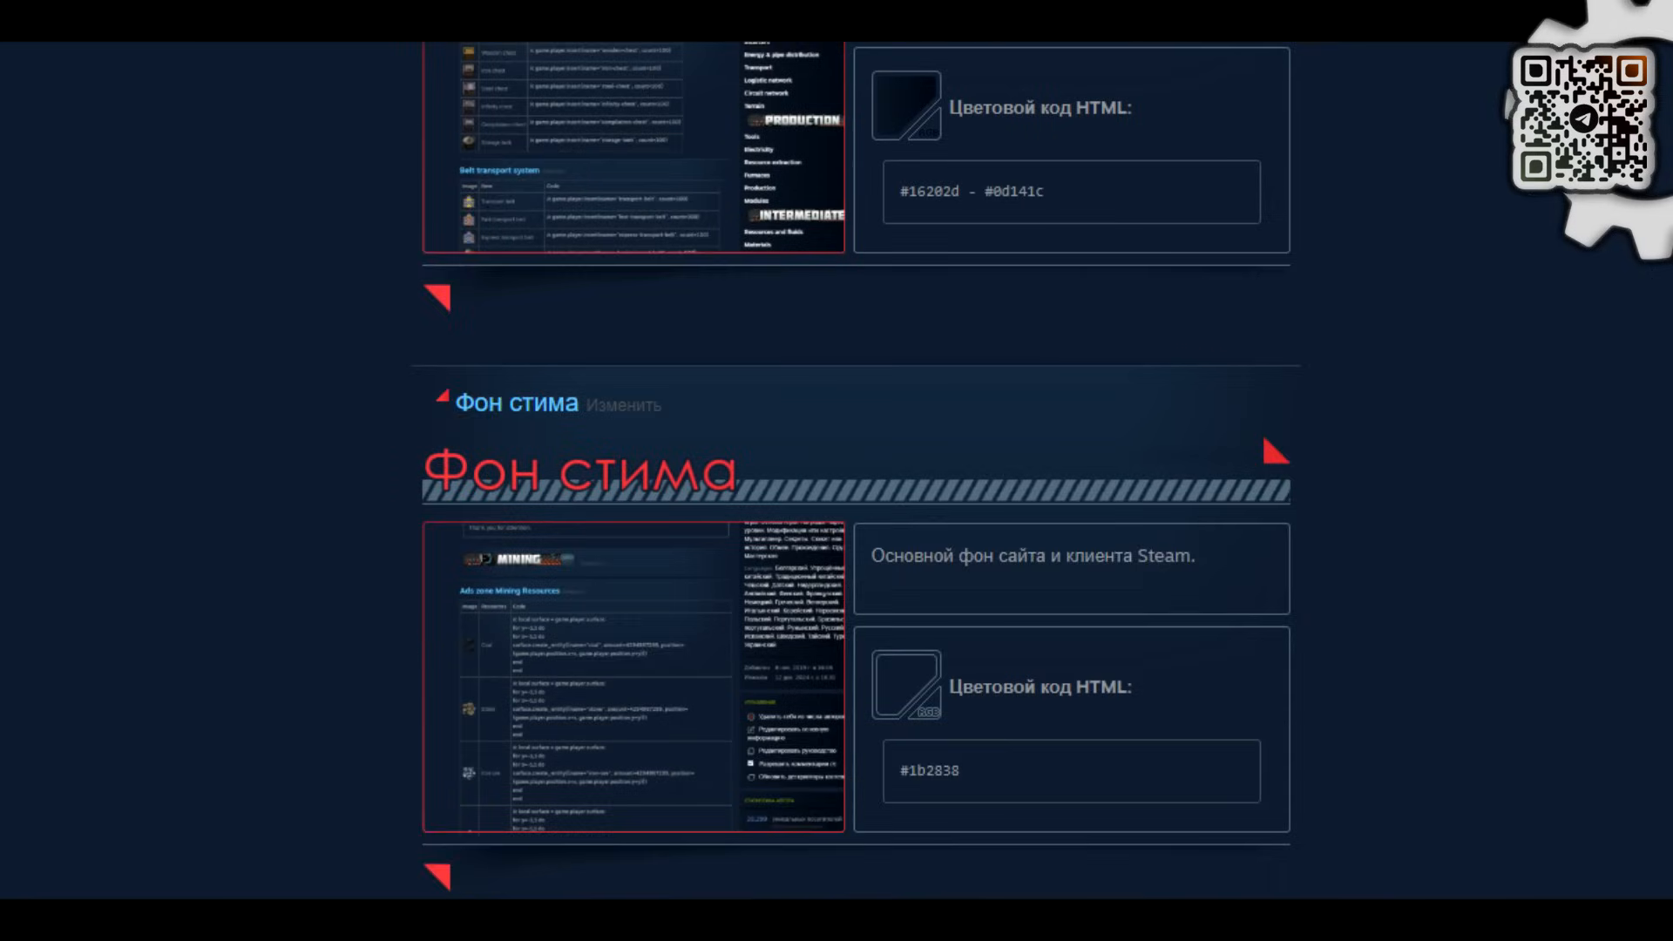
scroll("up", 3)
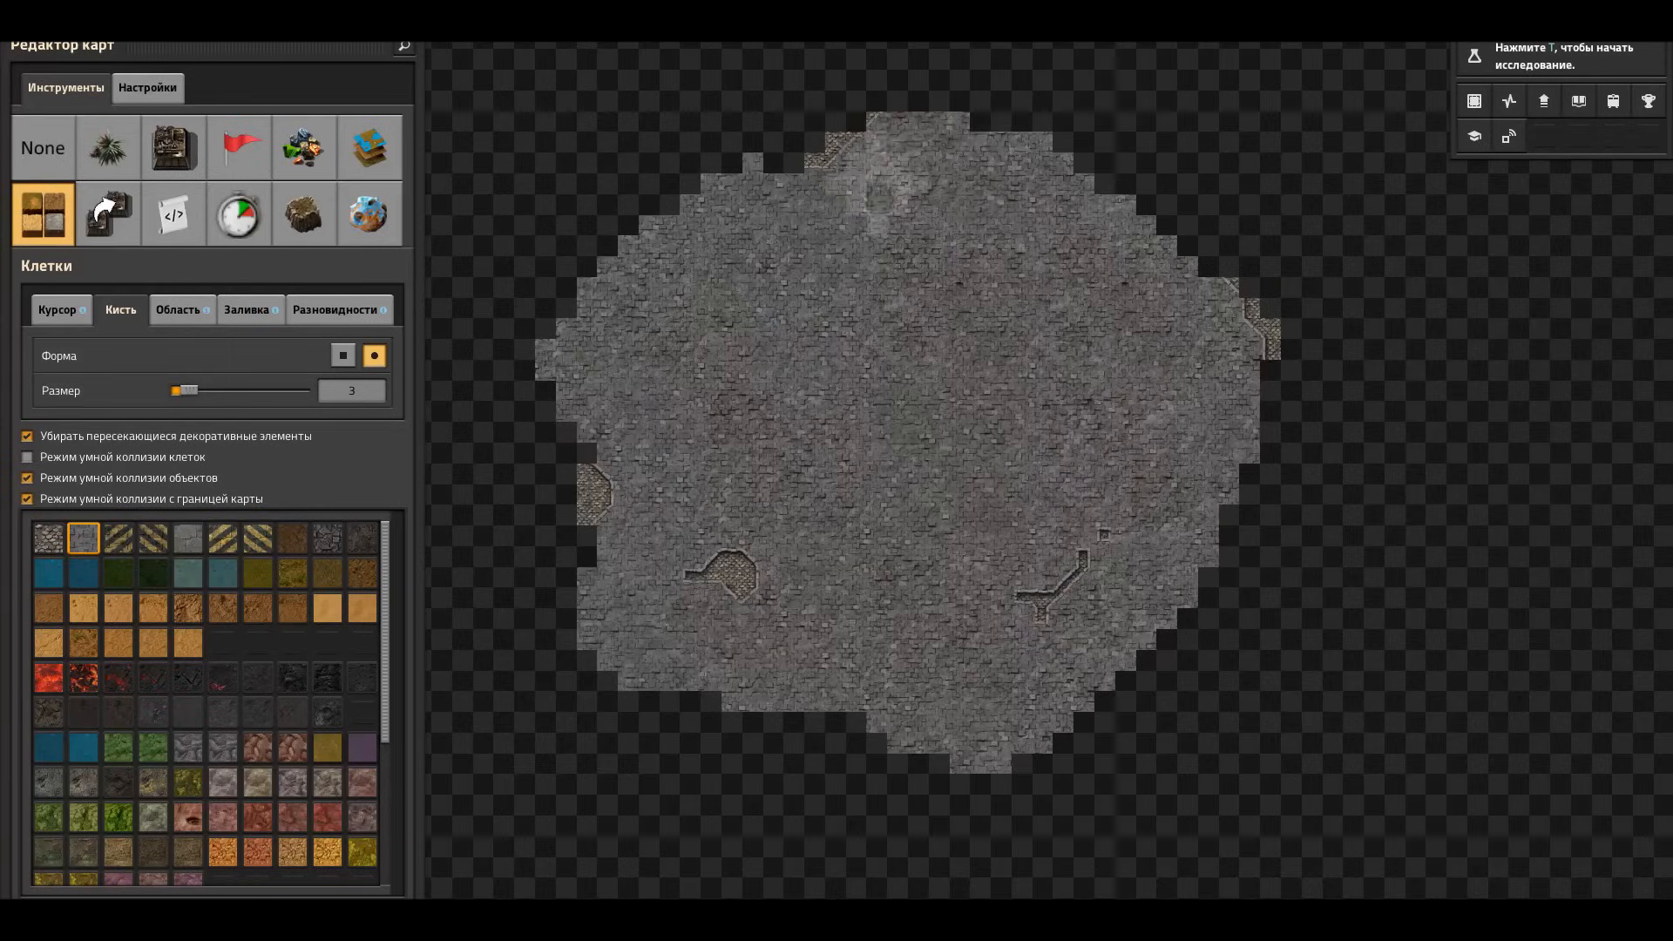
Look over the grey tile patch in the Map Editor, then return to the main menu.
key("alt+tab")
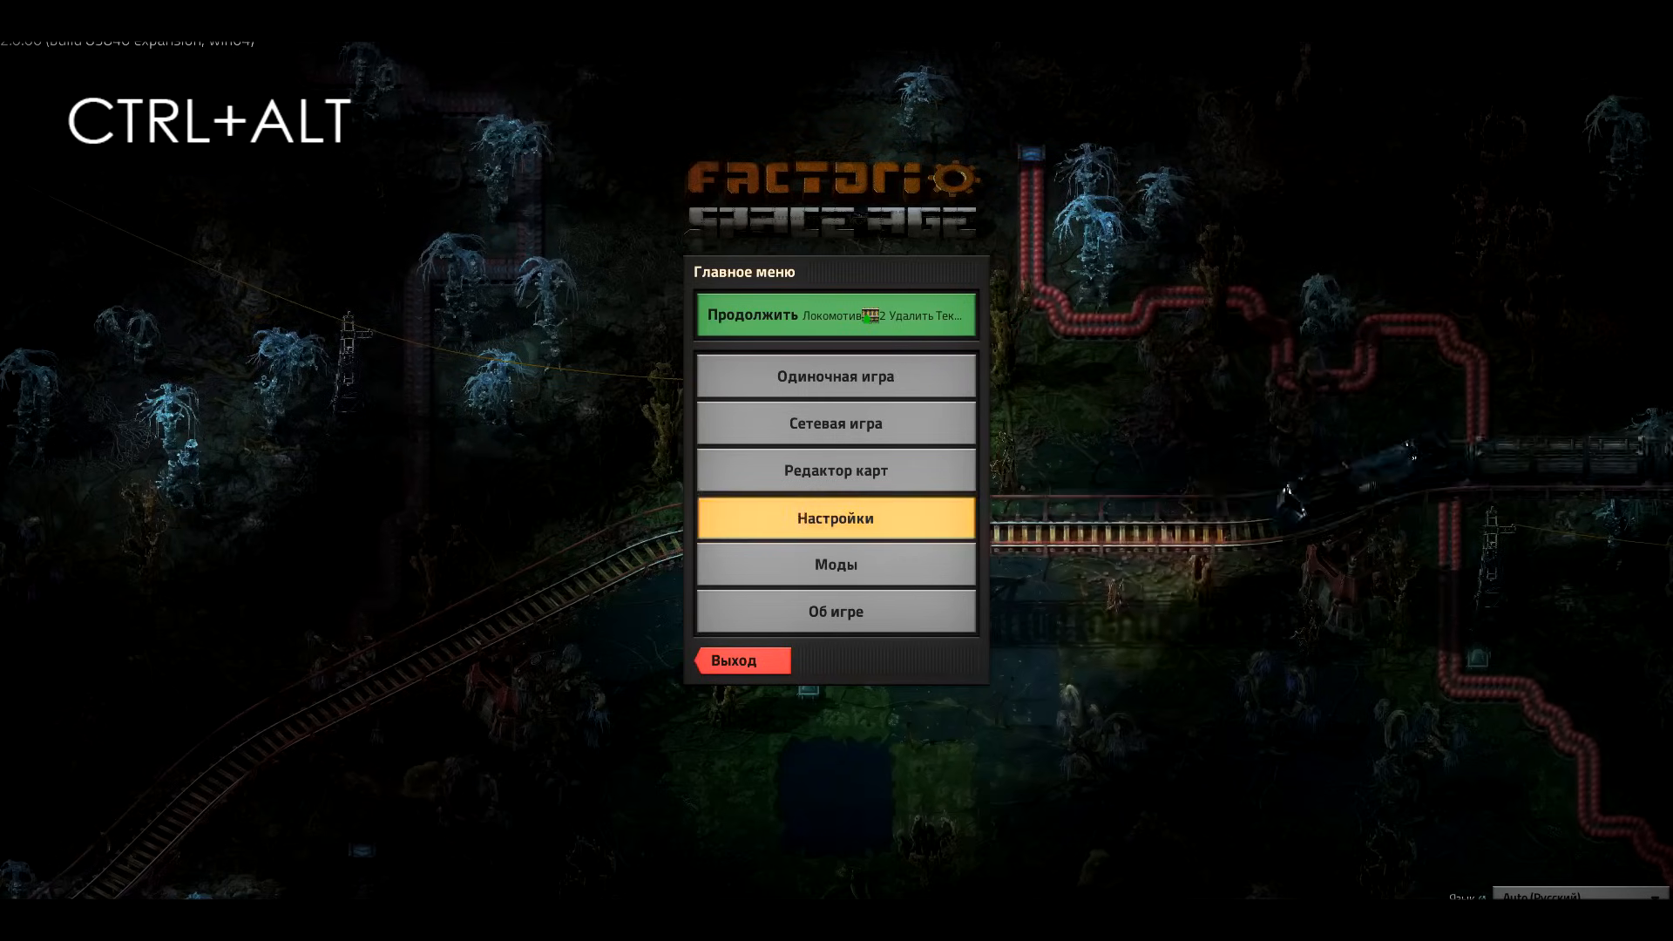
Uncheck cache-sprite-atlas in the hidden Остальное settings and confirm.
left_click(836, 518)
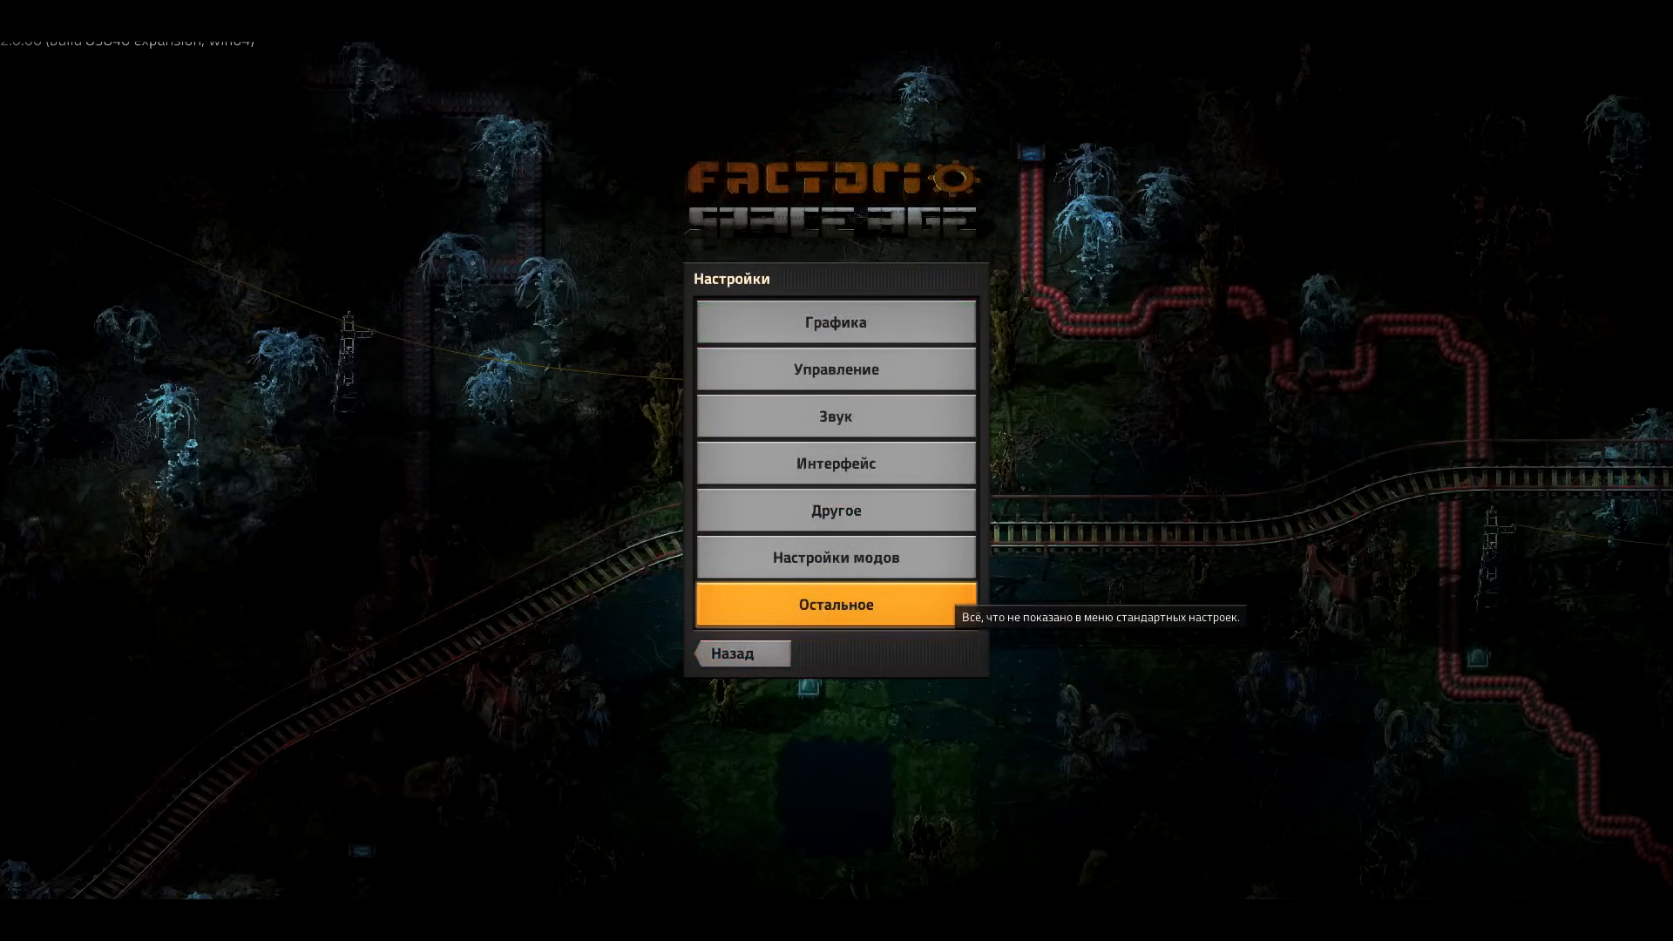
left_click(836, 604)
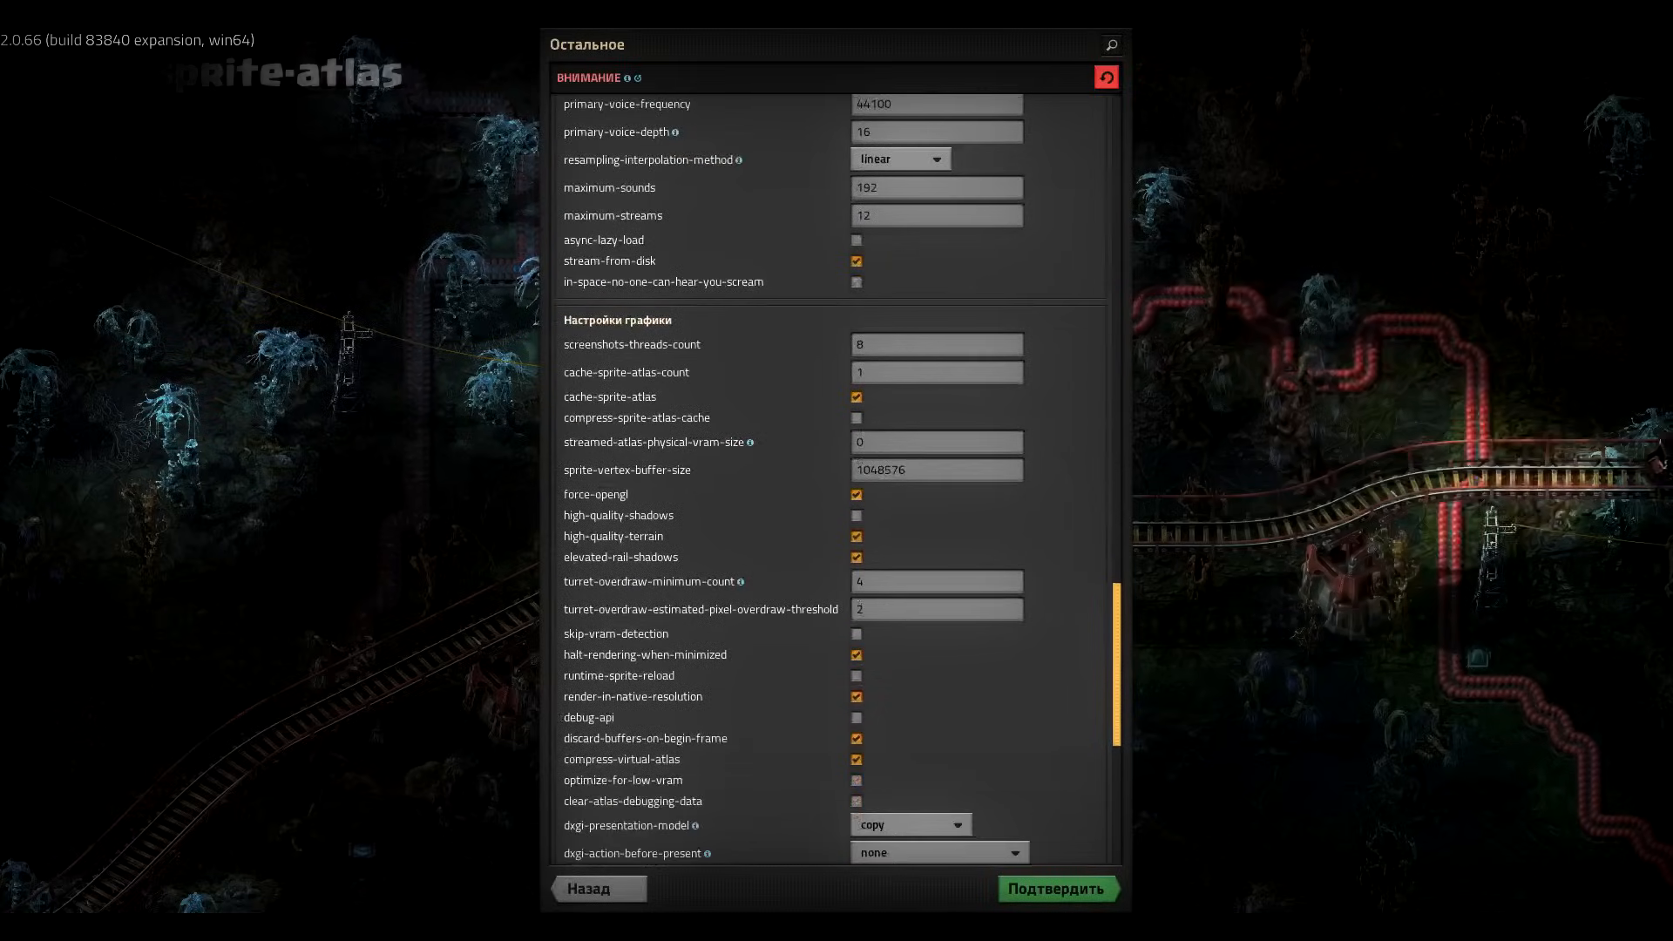
mouse_move(609, 396)
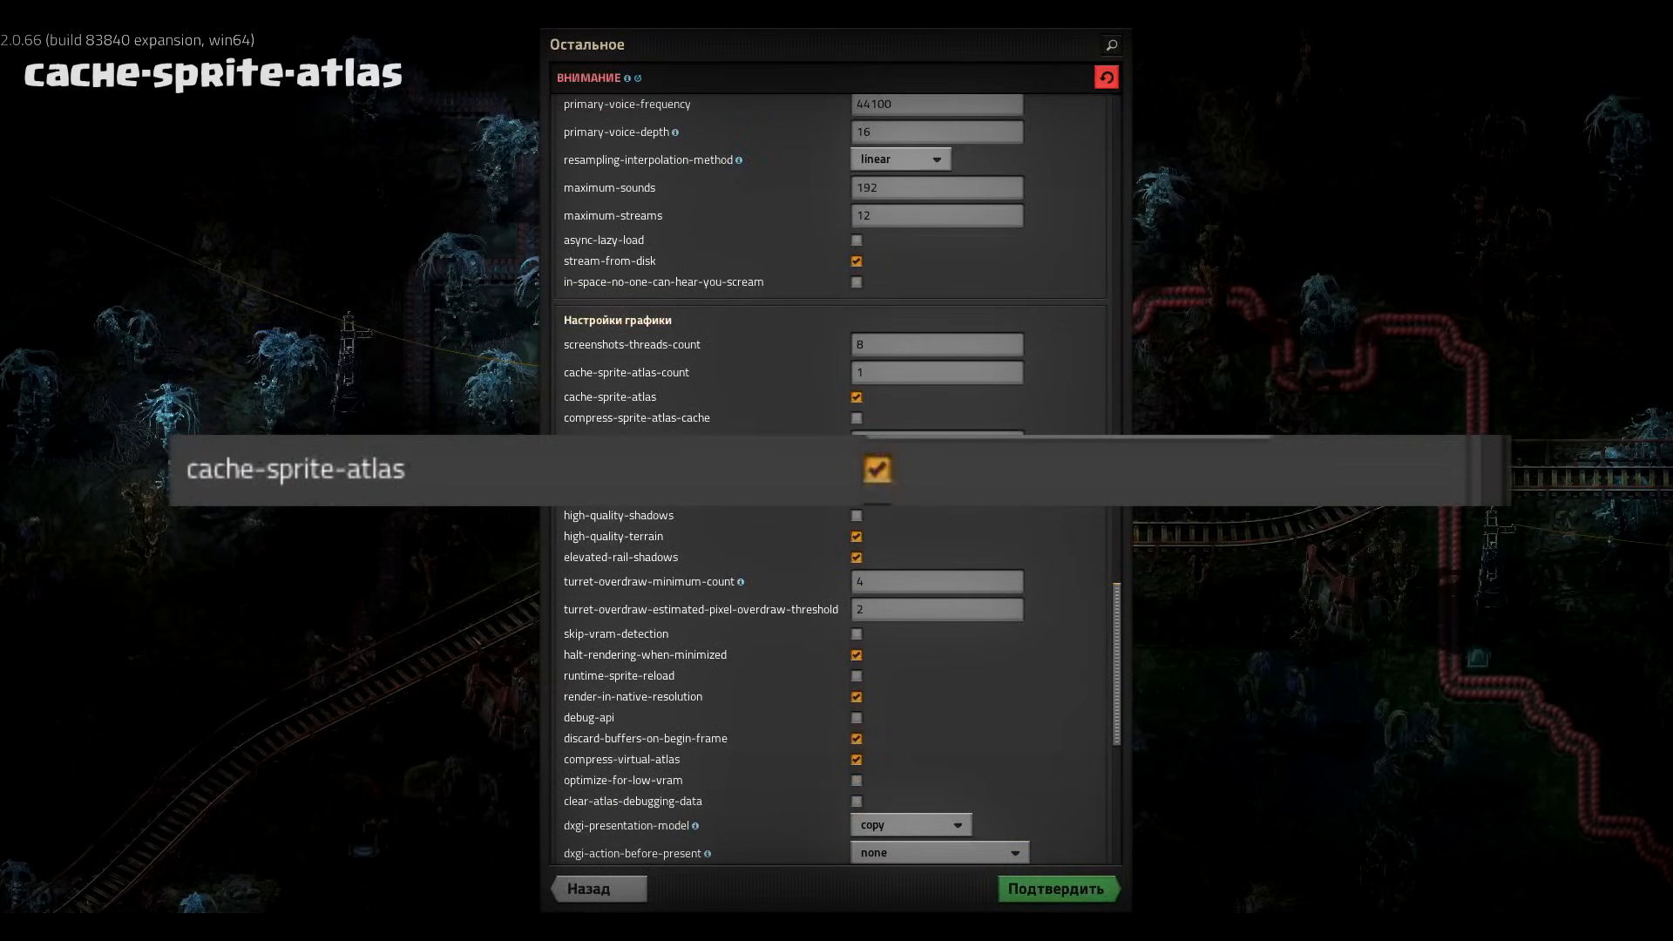
left_click(855, 398)
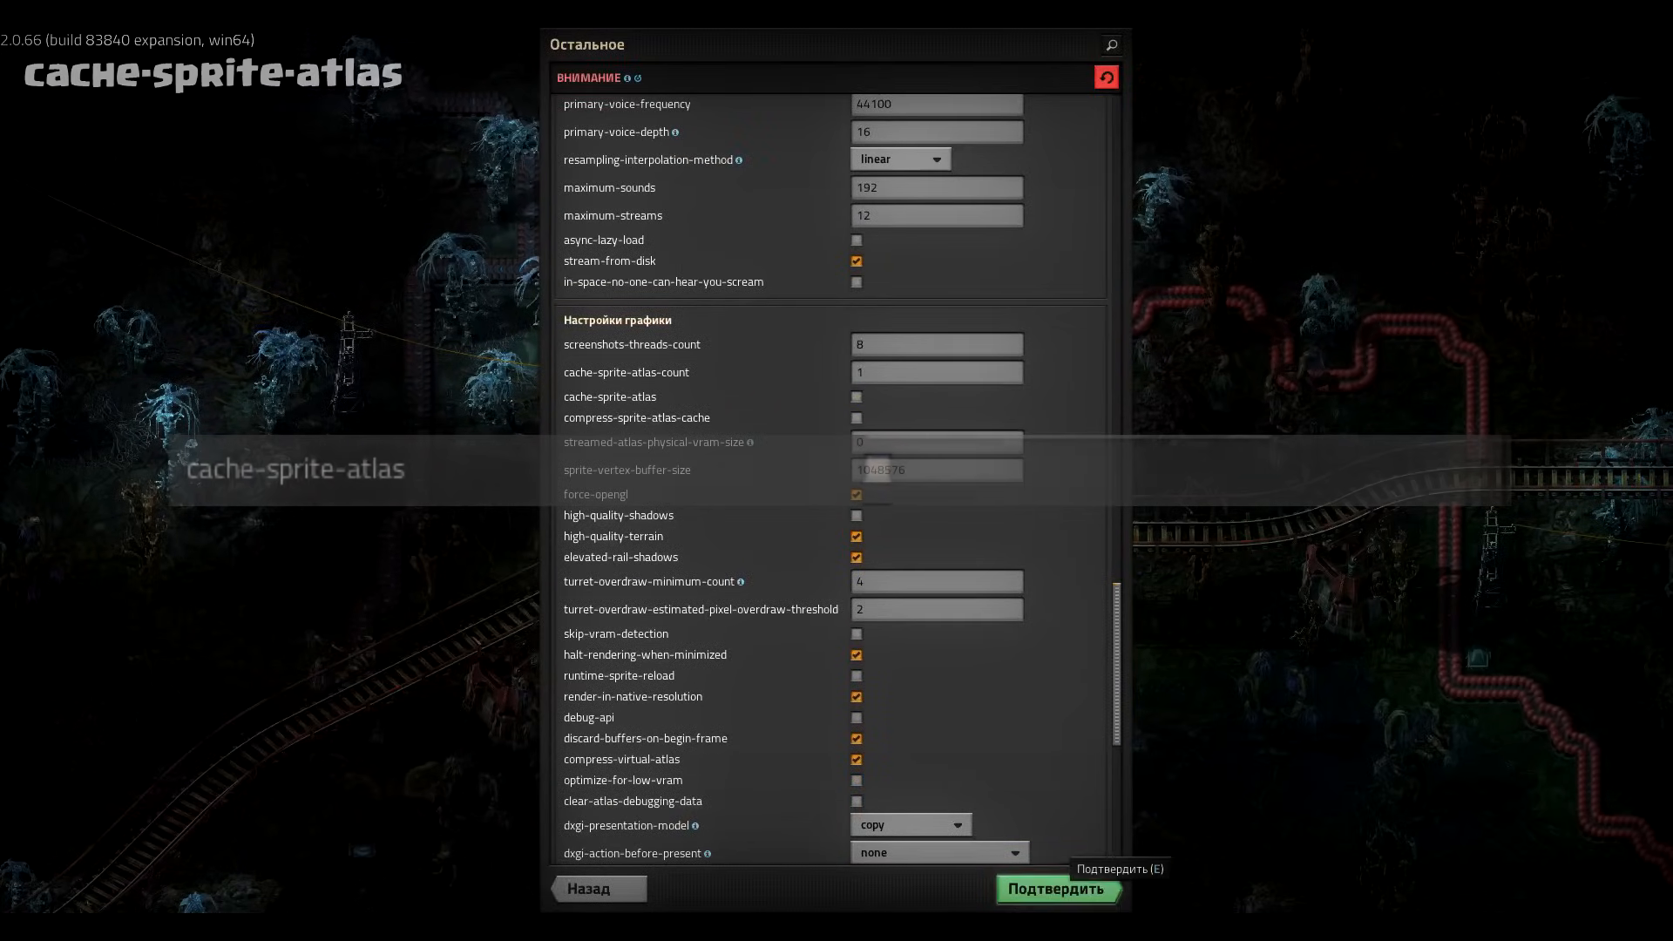
left_click(1055, 888)
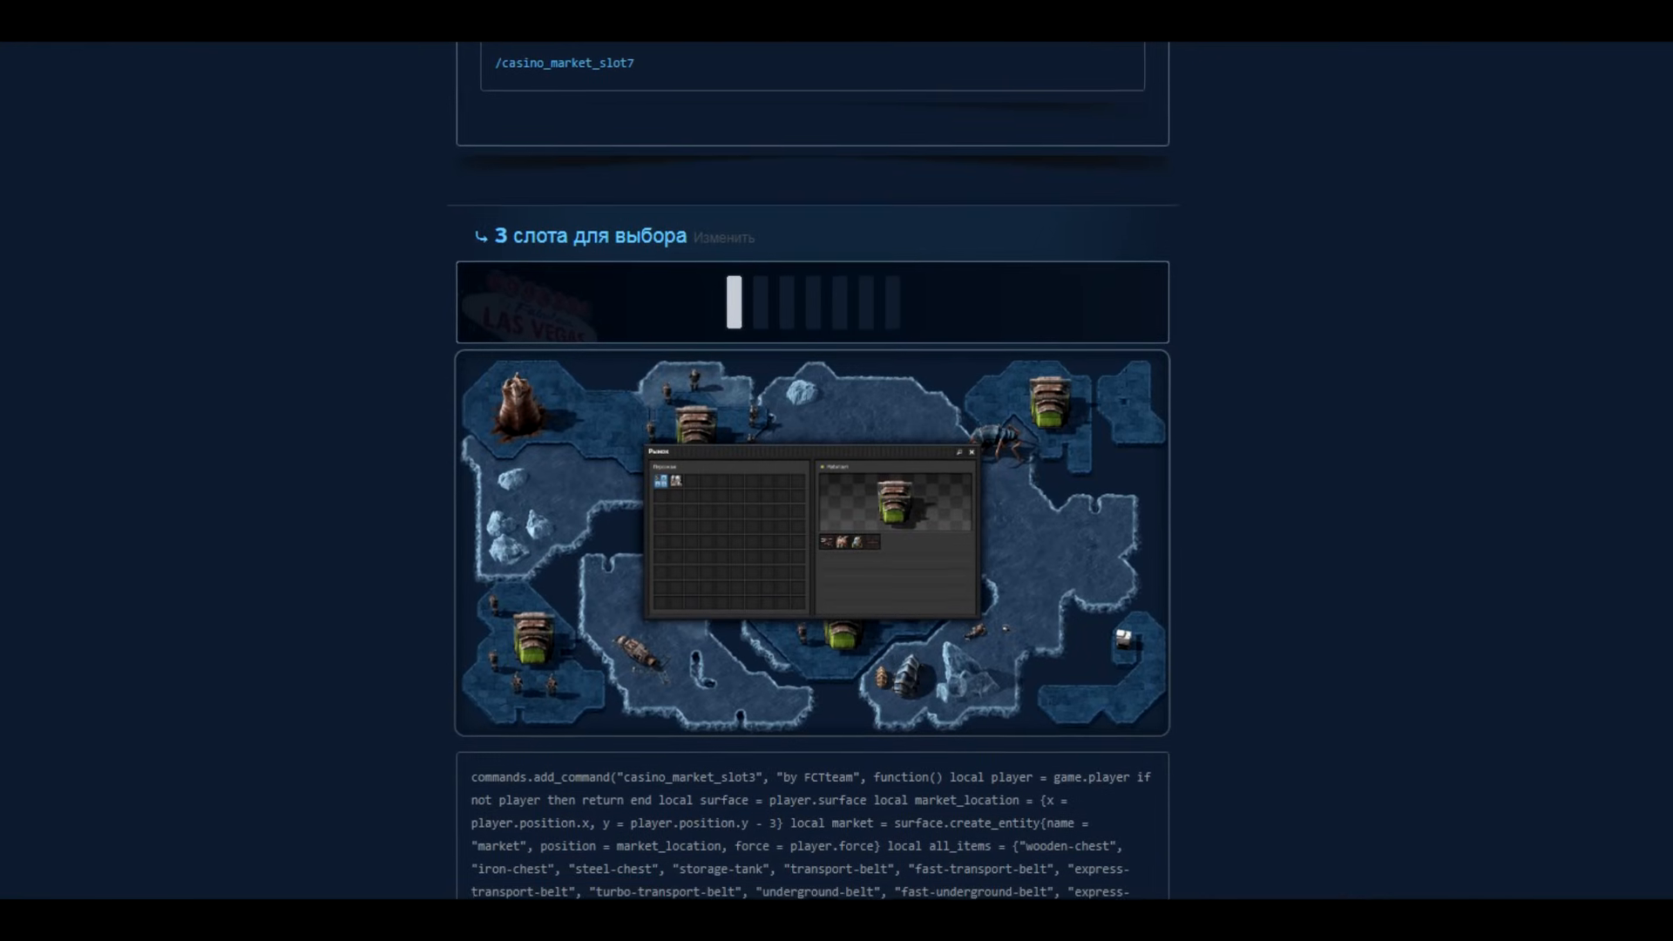
Scroll further into the '3 слота для выбора' casino market section to reveal its command script.
scroll("down", 3)
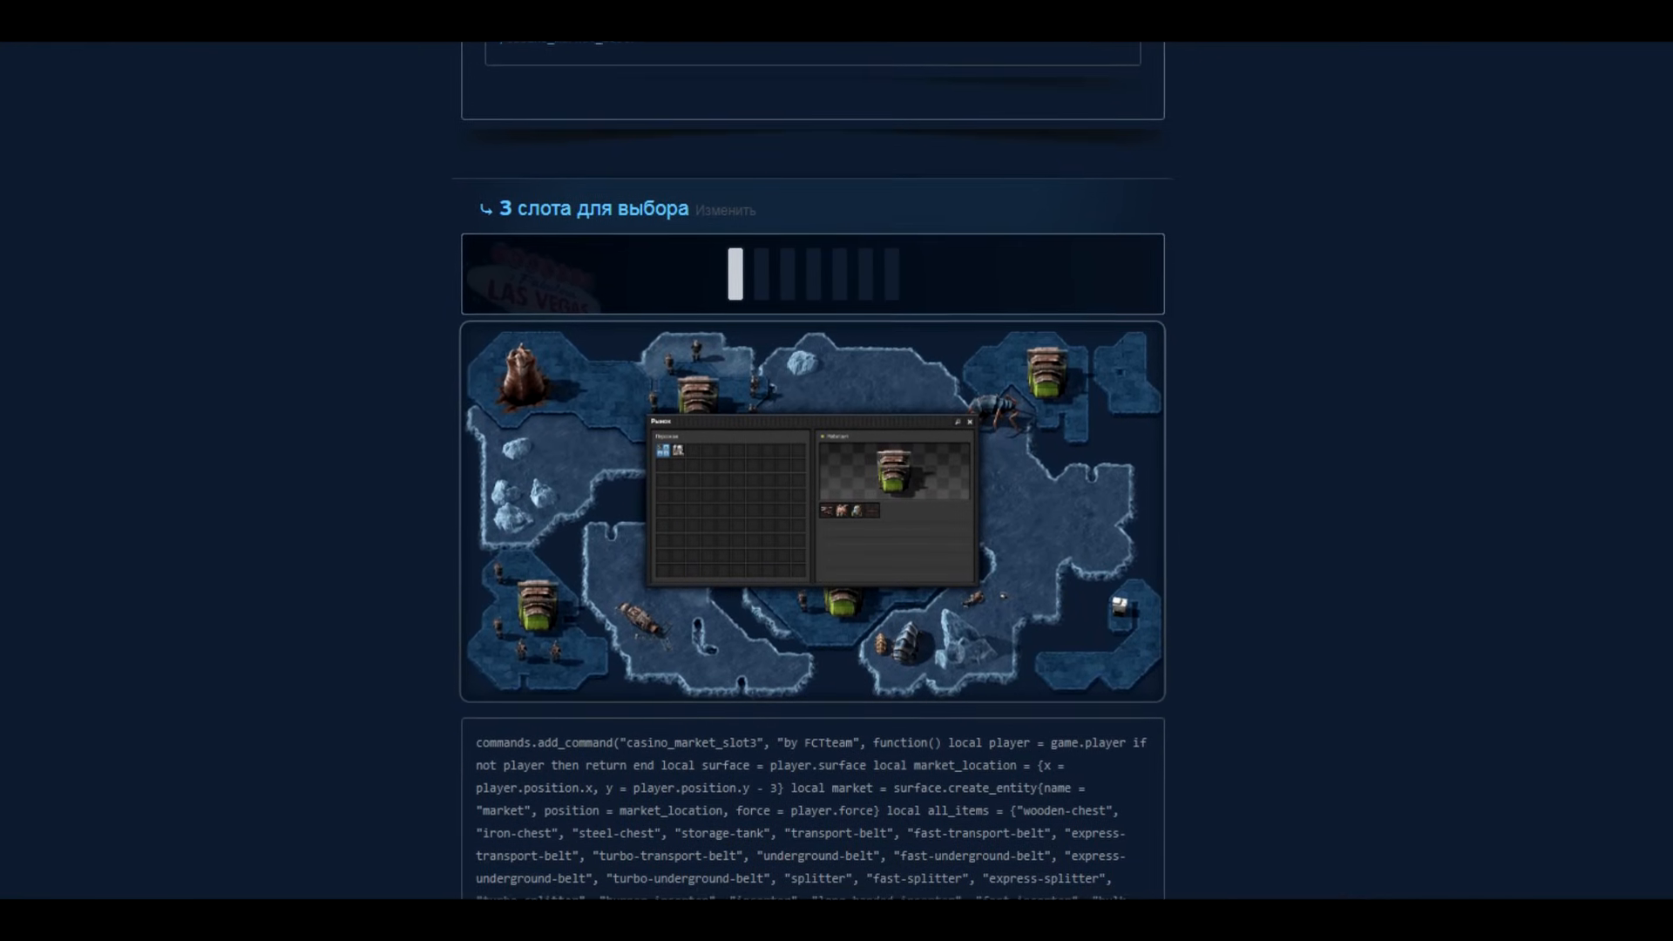